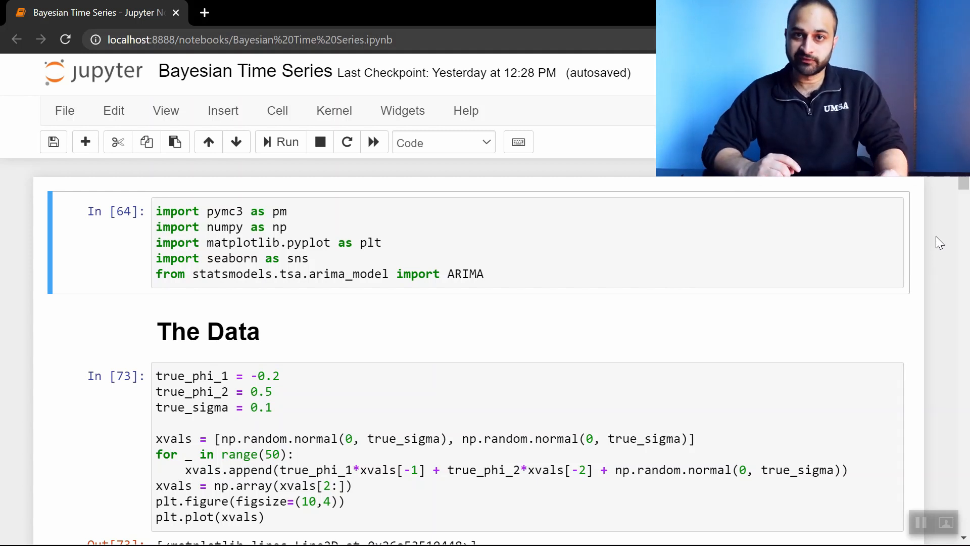
mouse_move(564, 315)
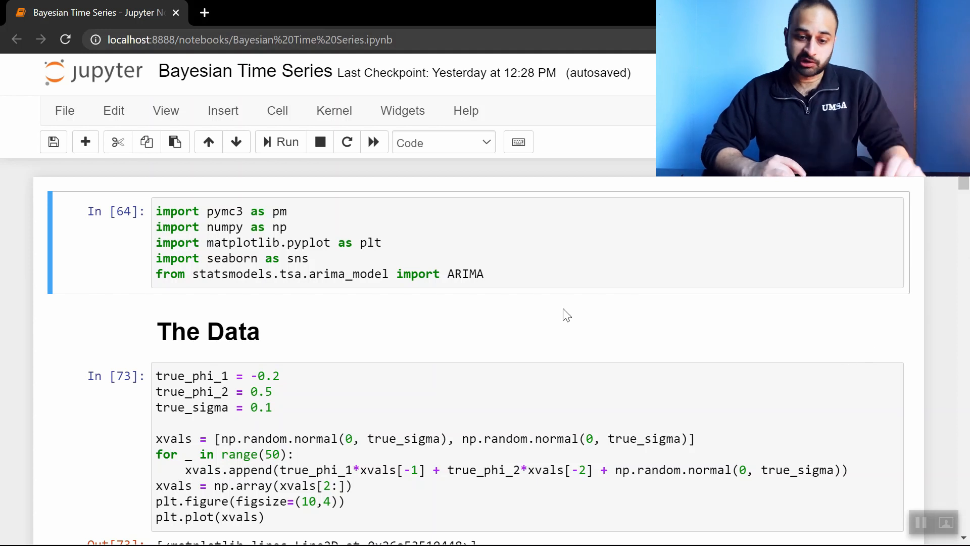
Review the AR(2) simulation cell, pointing out the autoregressive order of 2.
scroll("down", 3)
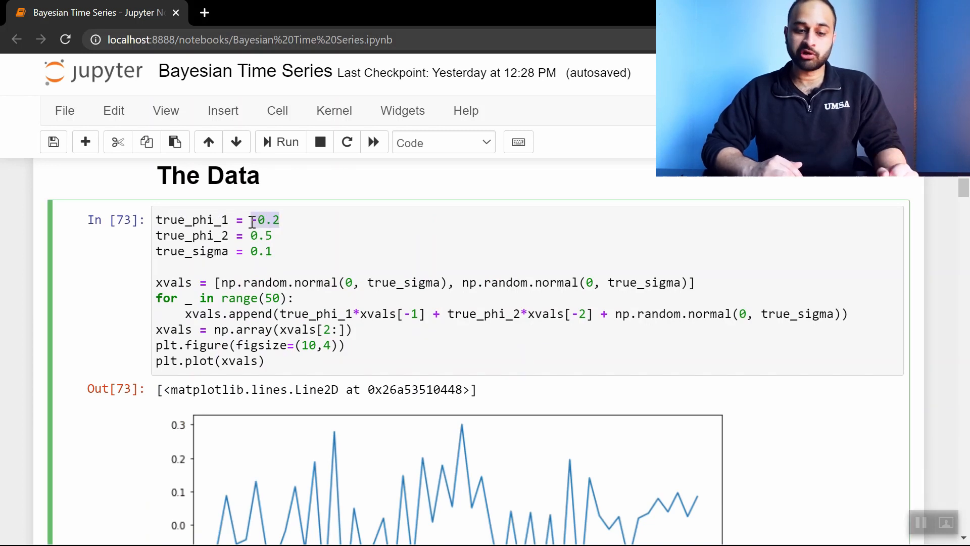
type("-")
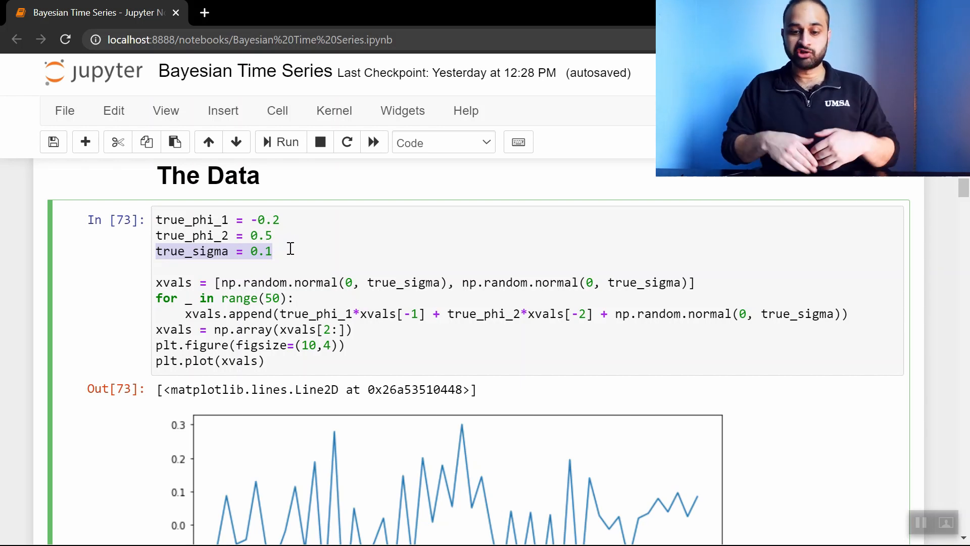
scroll("down", 3)
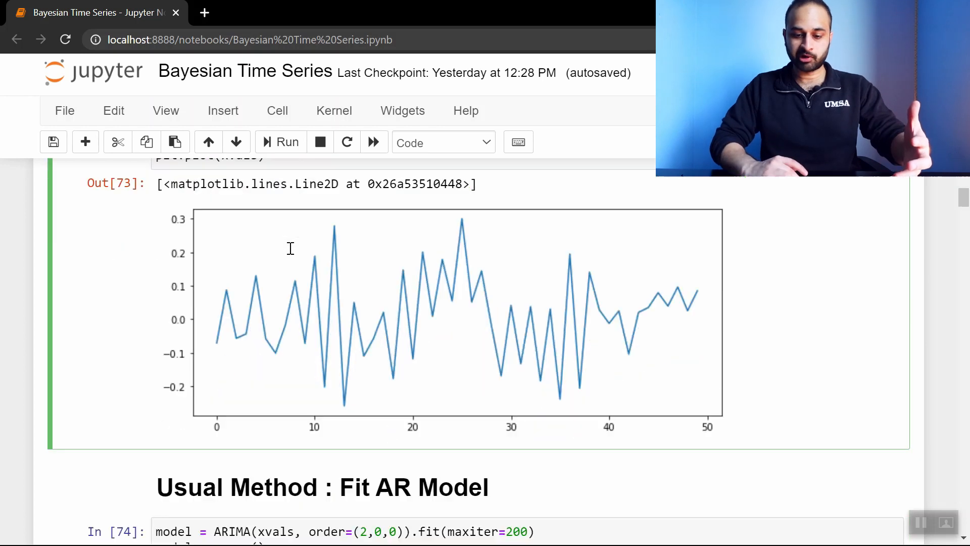
scroll("down", 3)
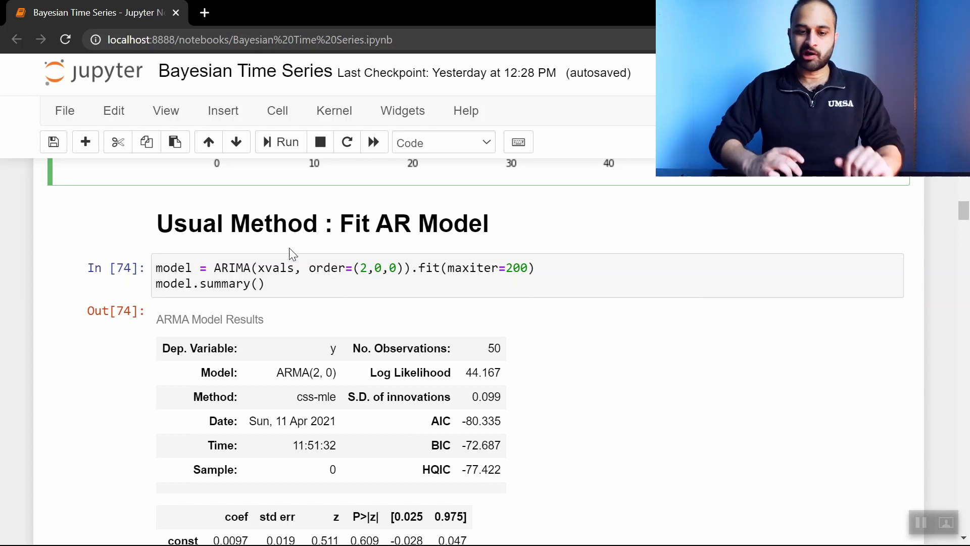
scroll("up", 3)
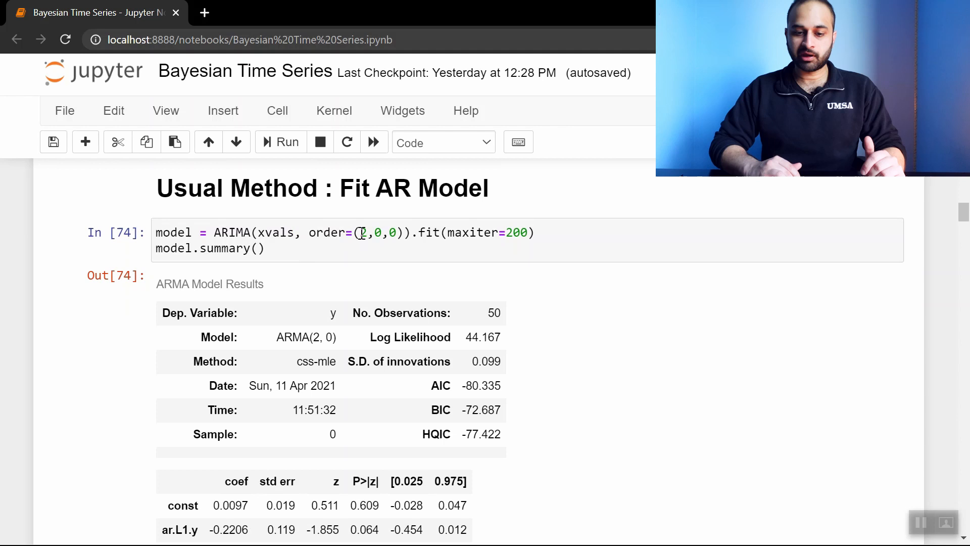
left_click(364, 232)
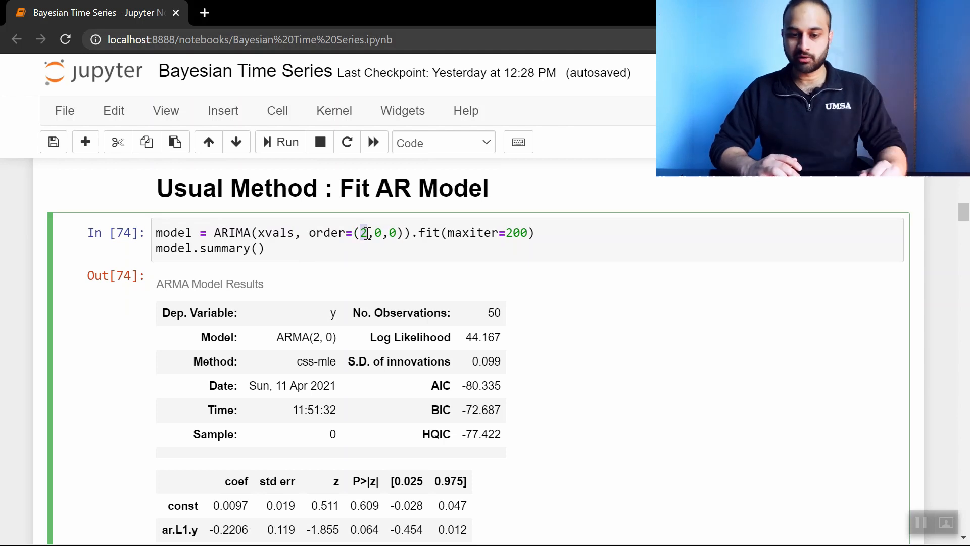
Highlight the ar.L1.y coefficient and S.D. of innovations in the ARIMA results.
scroll("down", 3)
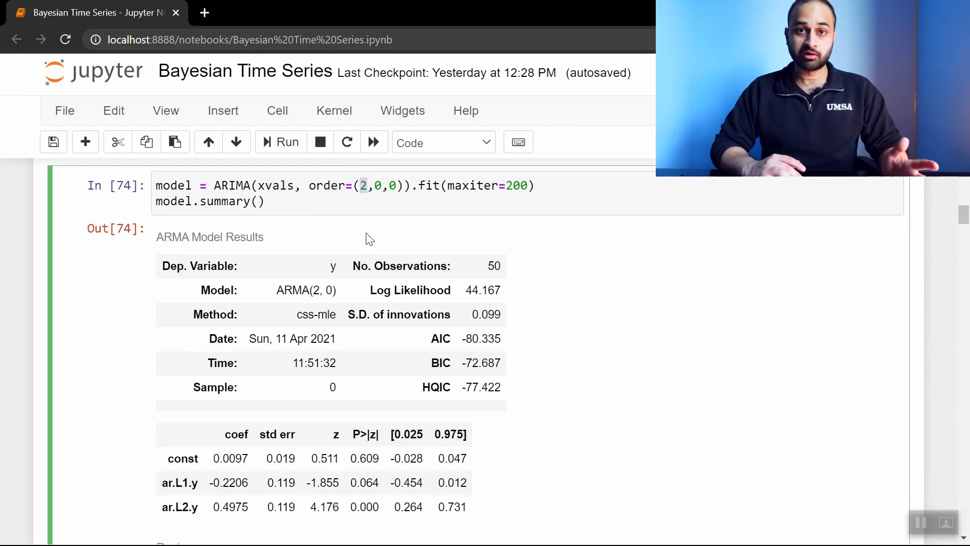
scroll("down", 3)
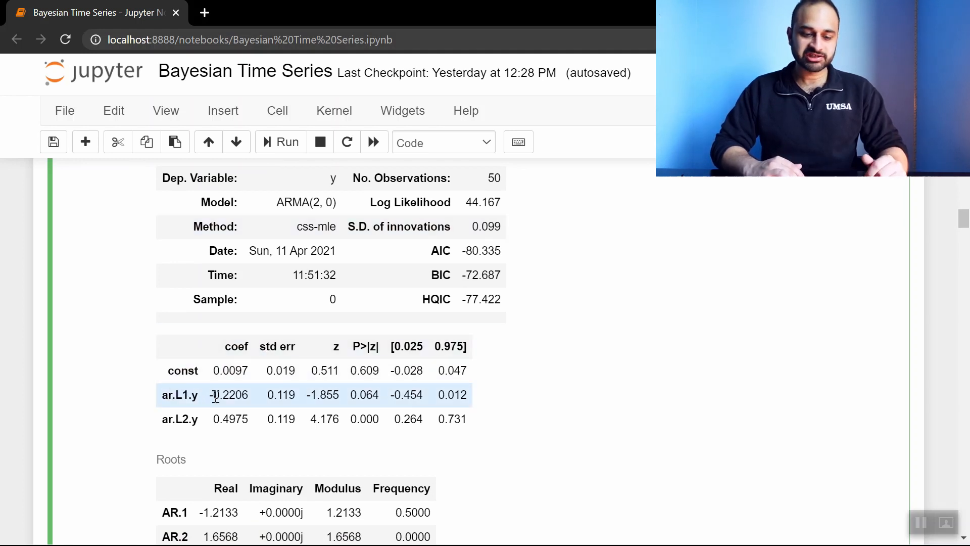
double_click(229, 395)
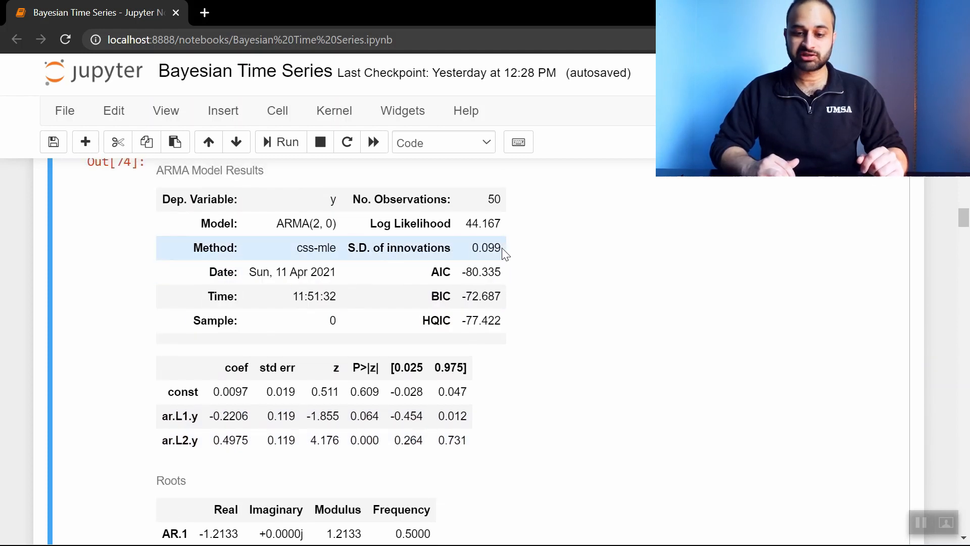
double_click(486, 248)
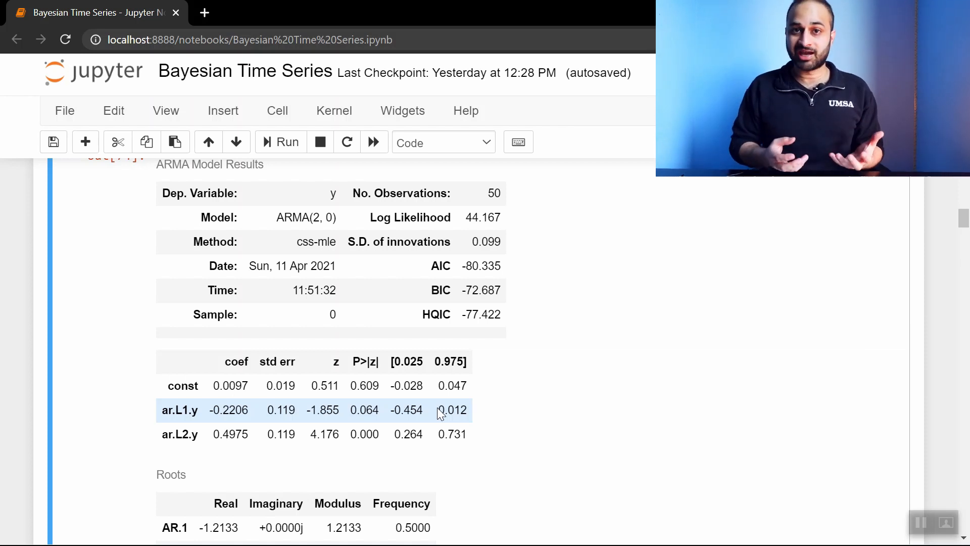
Scroll further down the notebook through the subsequent model cells and outputs.
scroll("down", 3)
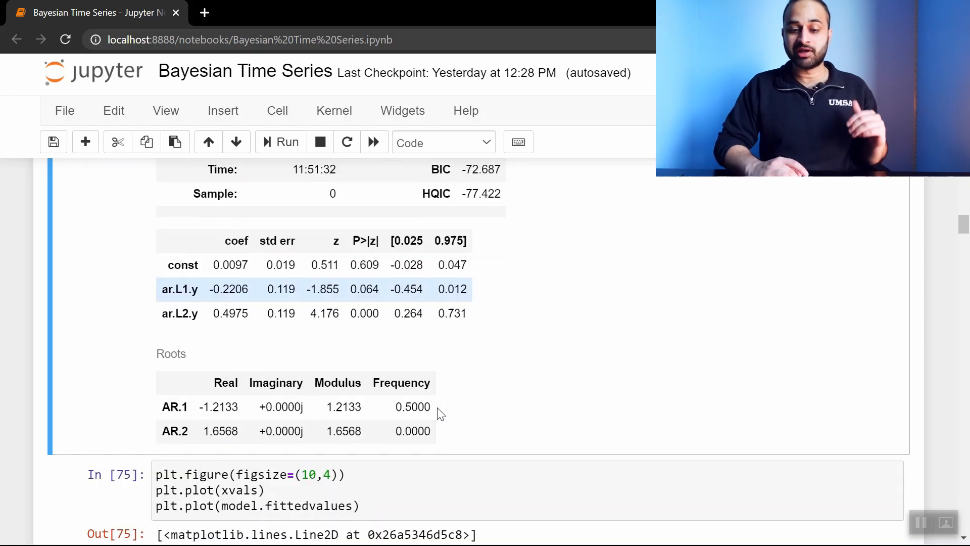
scroll("down", 3)
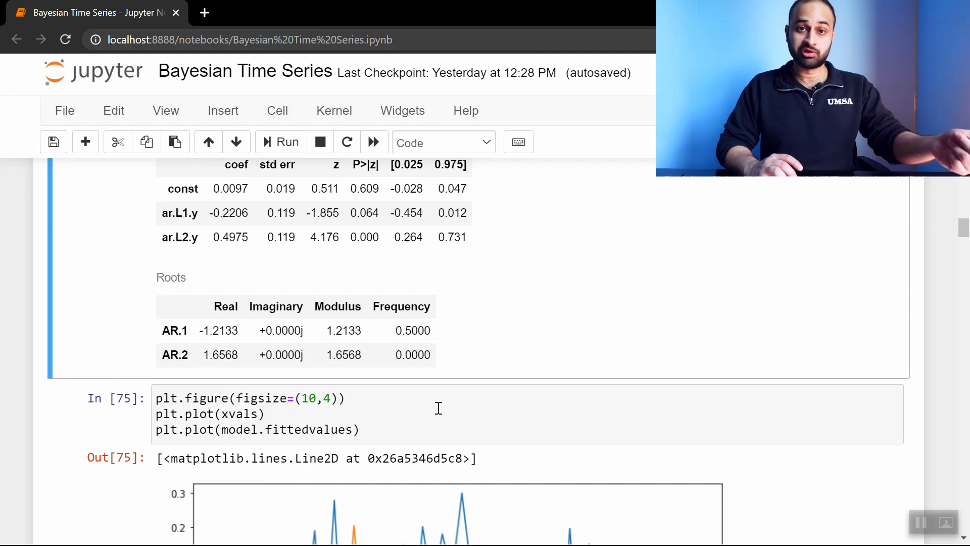
scroll("down", 3)
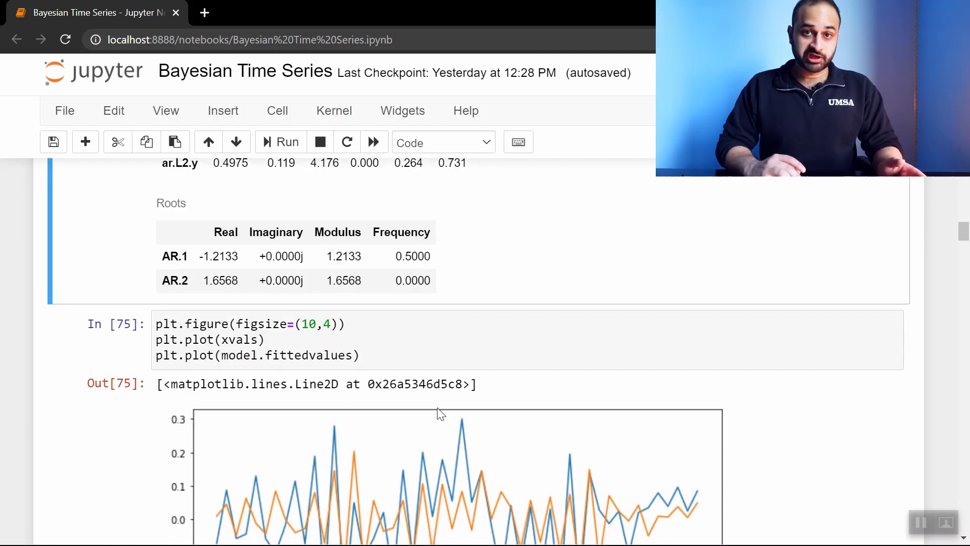
scroll("down", 3)
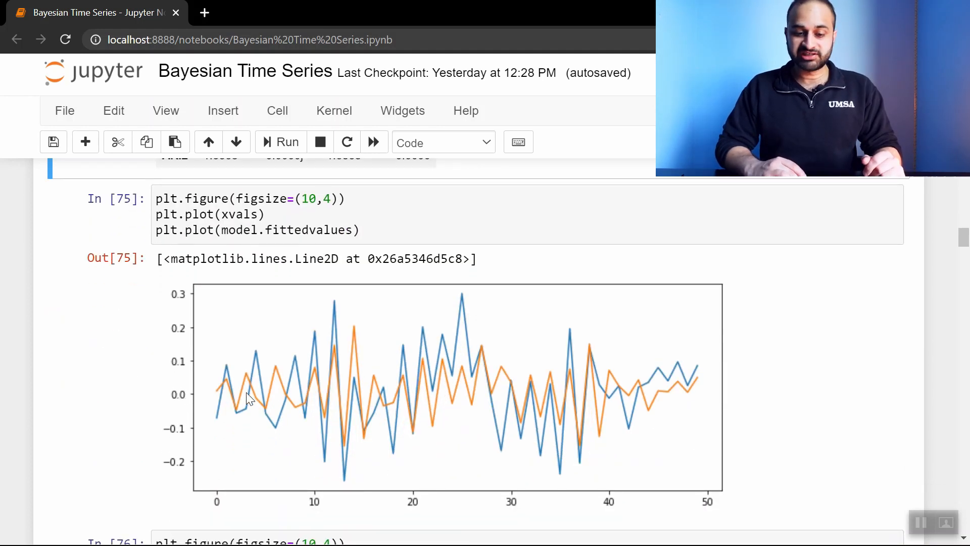
mouse_move(476, 355)
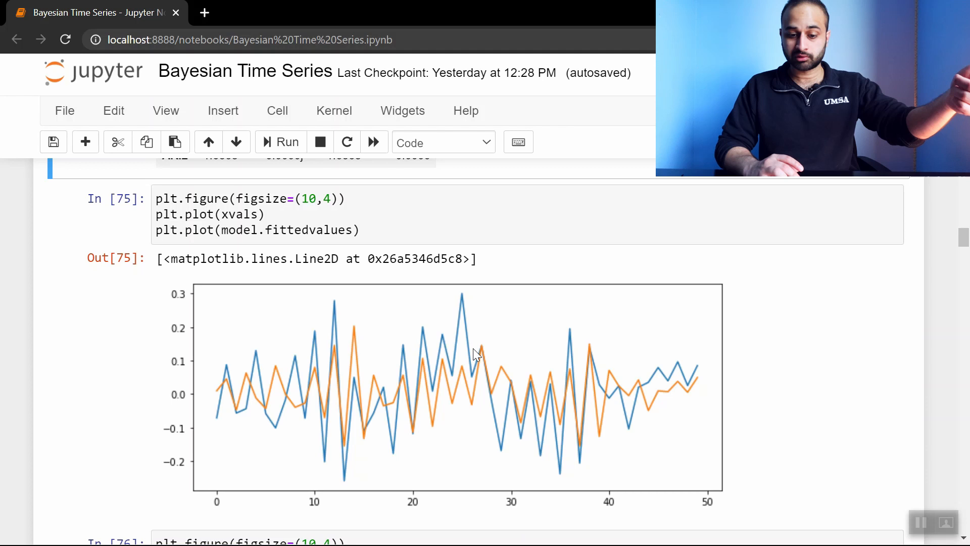
scroll("down", 3)
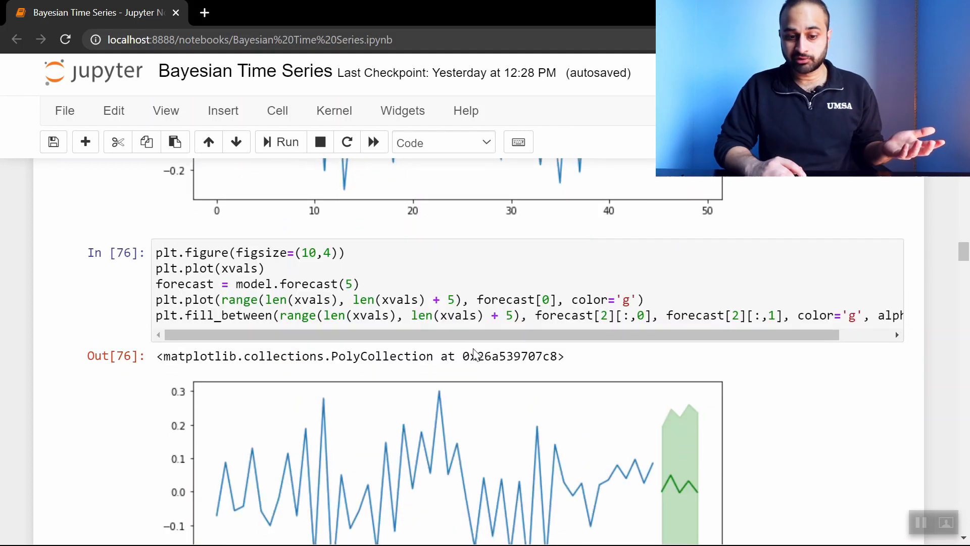
scroll("down", 3)
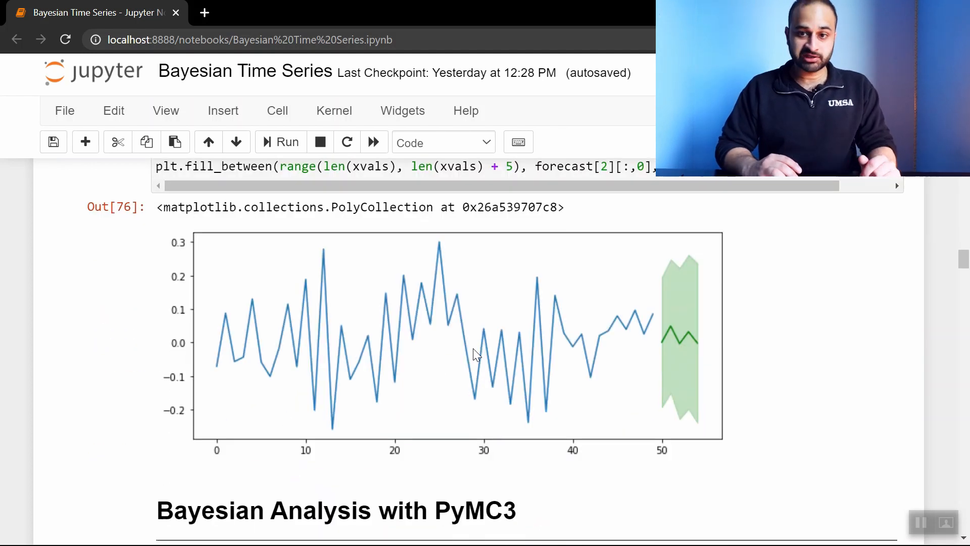
mouse_move(671, 320)
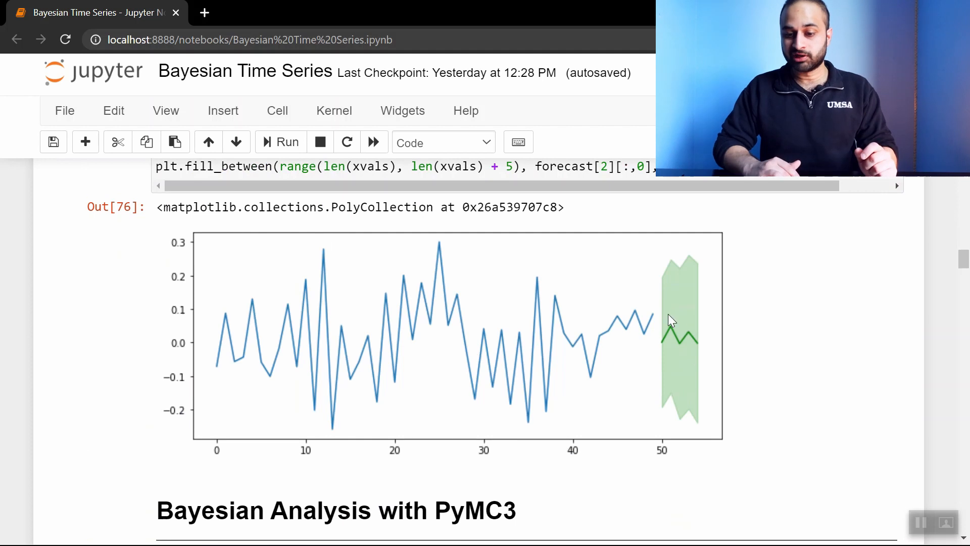
mouse_move(672, 277)
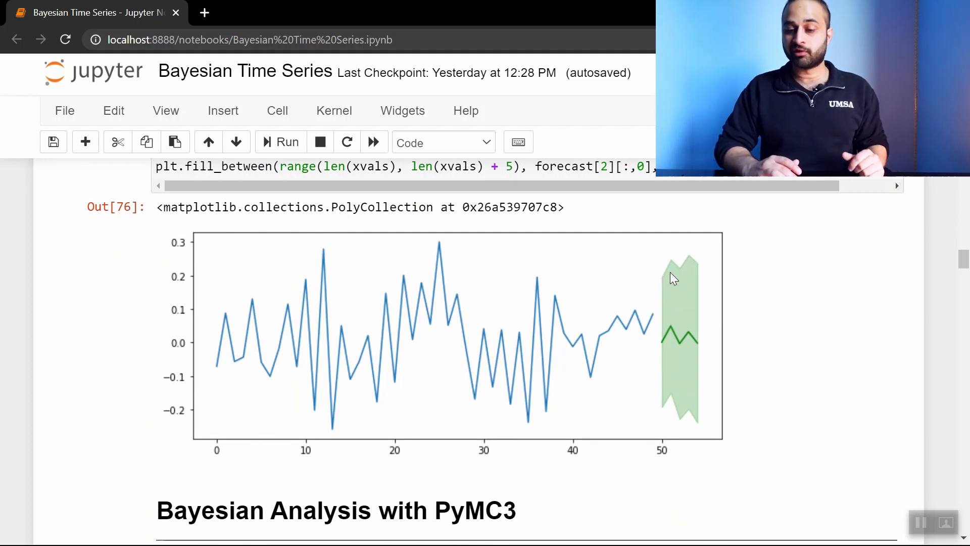
scroll("down", 3)
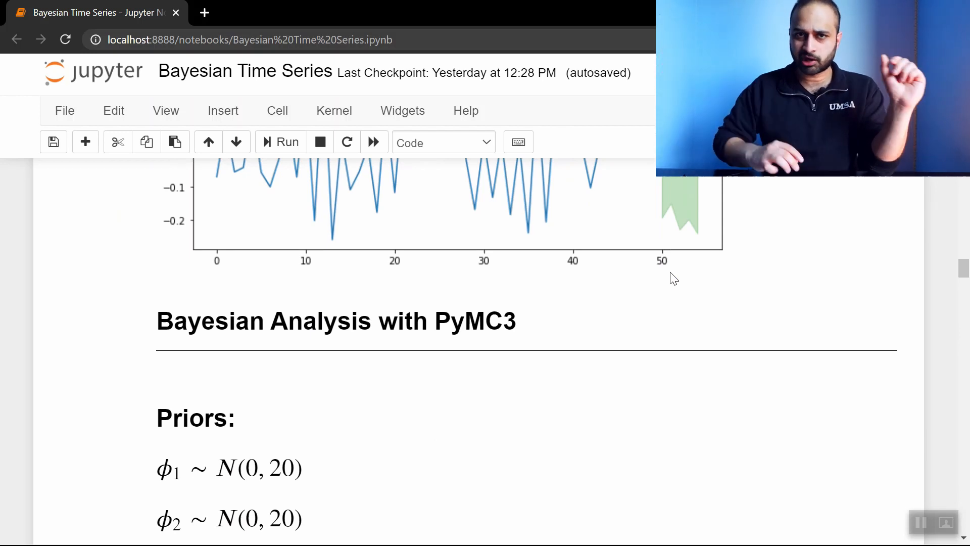
scroll("down", 3)
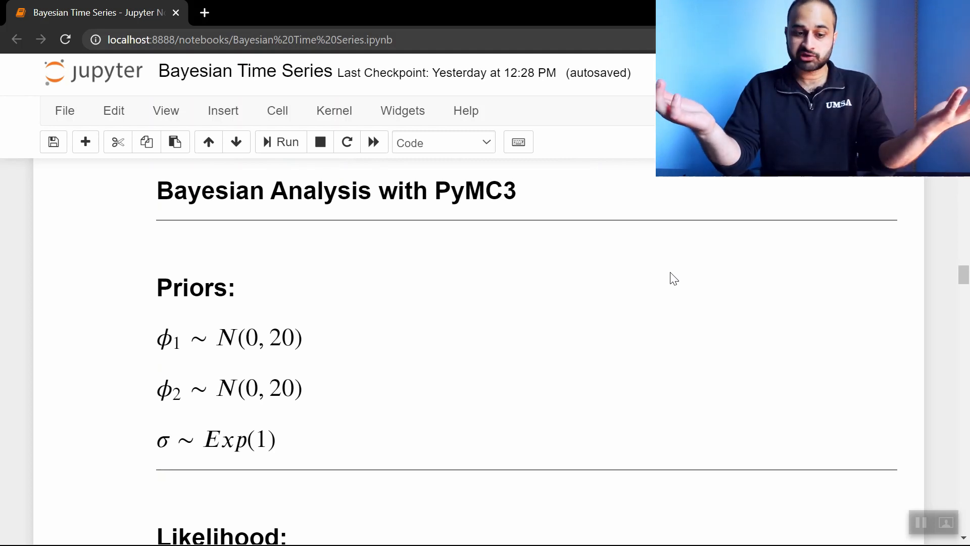
mouse_move(193, 325)
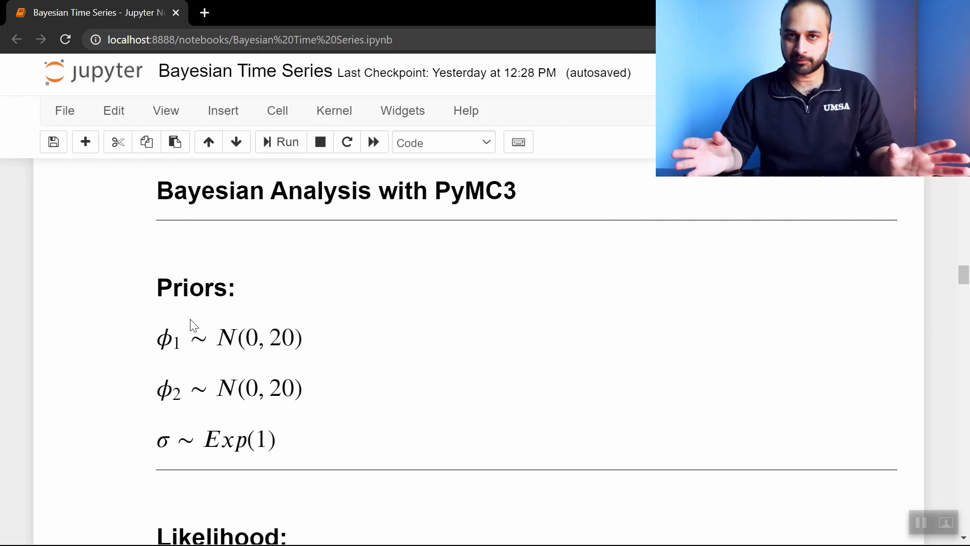
mouse_move(195, 381)
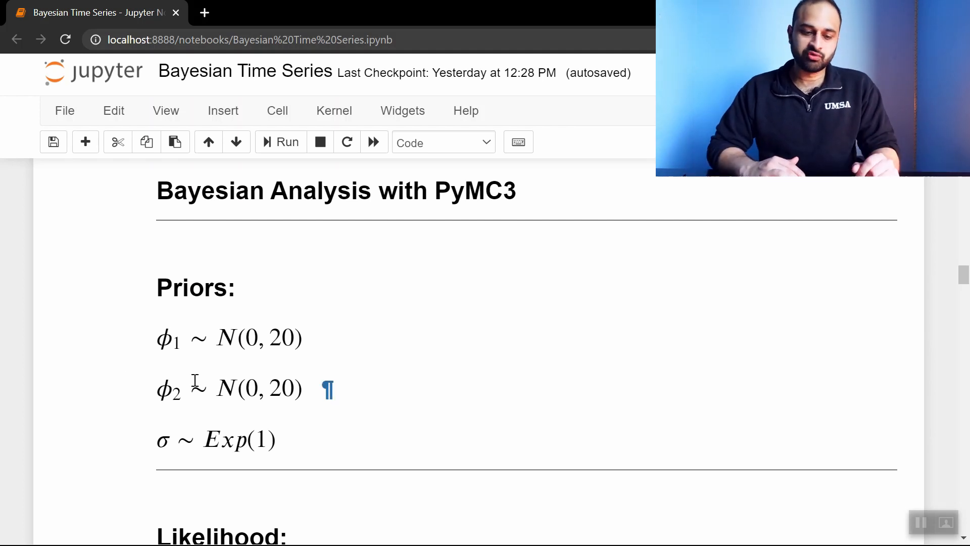
mouse_move(262, 331)
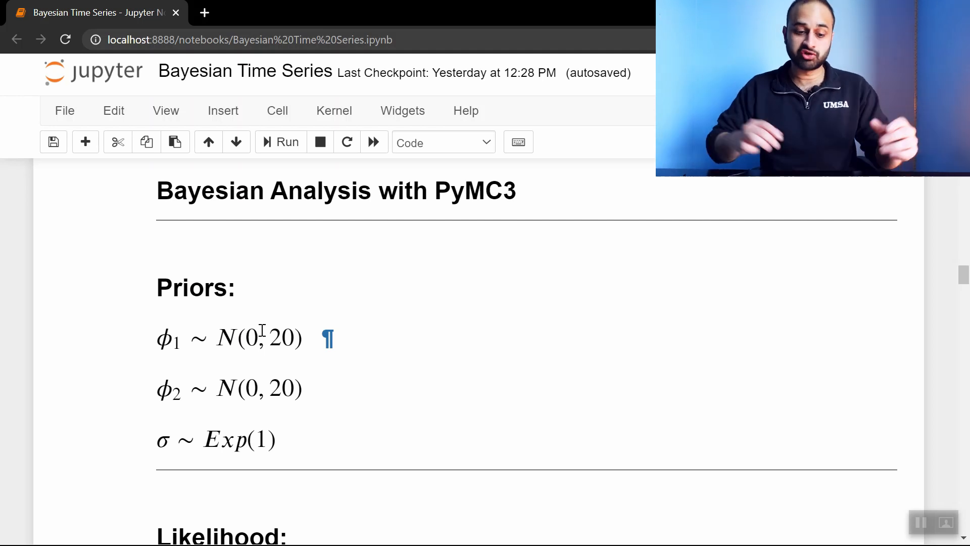
scroll("down", 3)
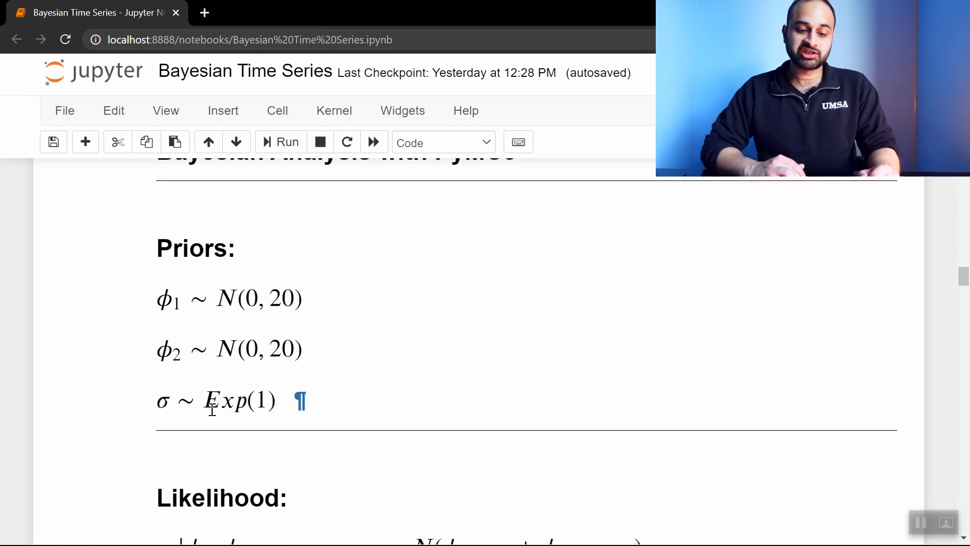
scroll("down", 3)
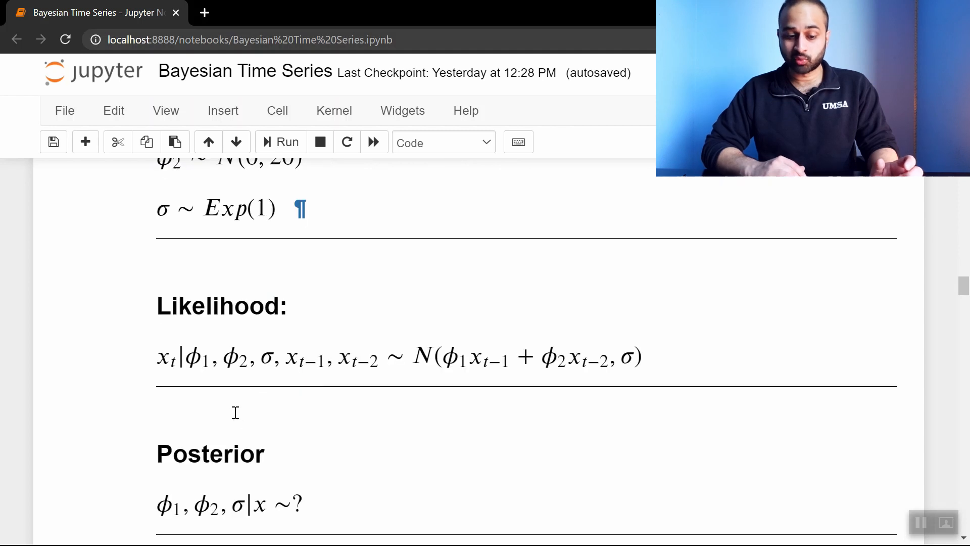
scroll("down", 3)
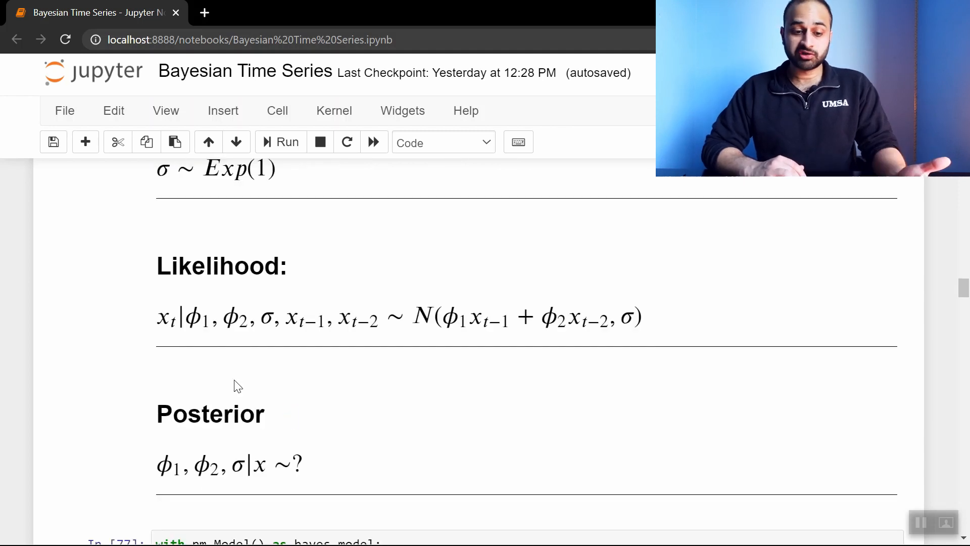
mouse_move(171, 293)
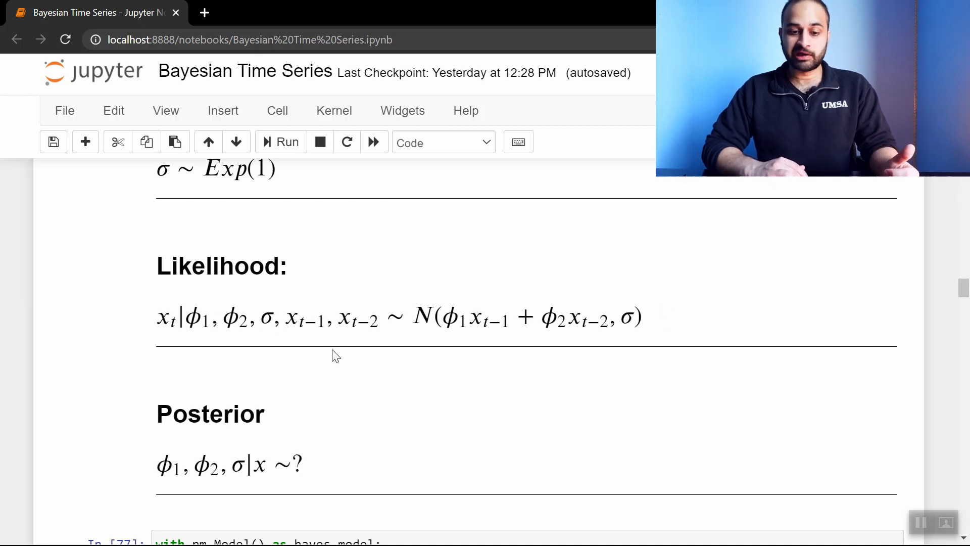
mouse_move(361, 371)
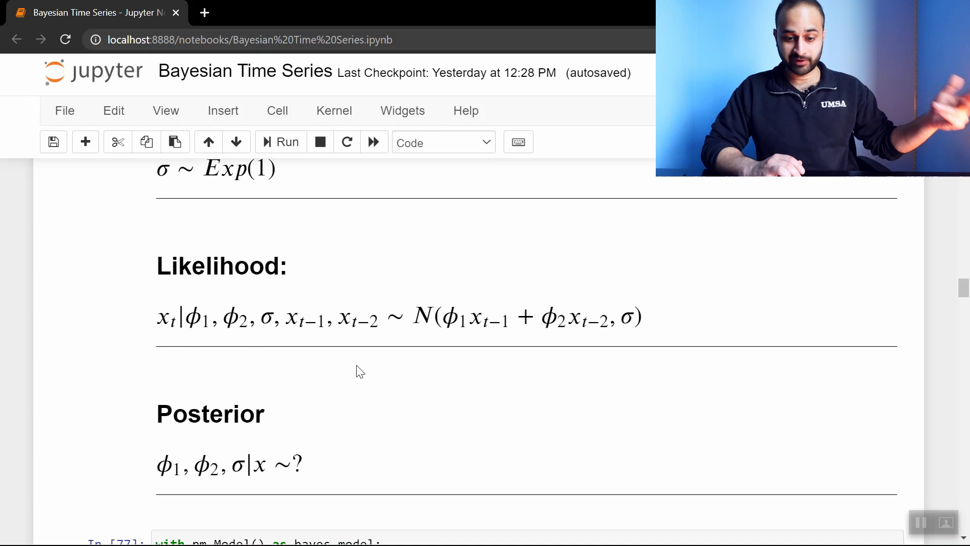
mouse_move(444, 288)
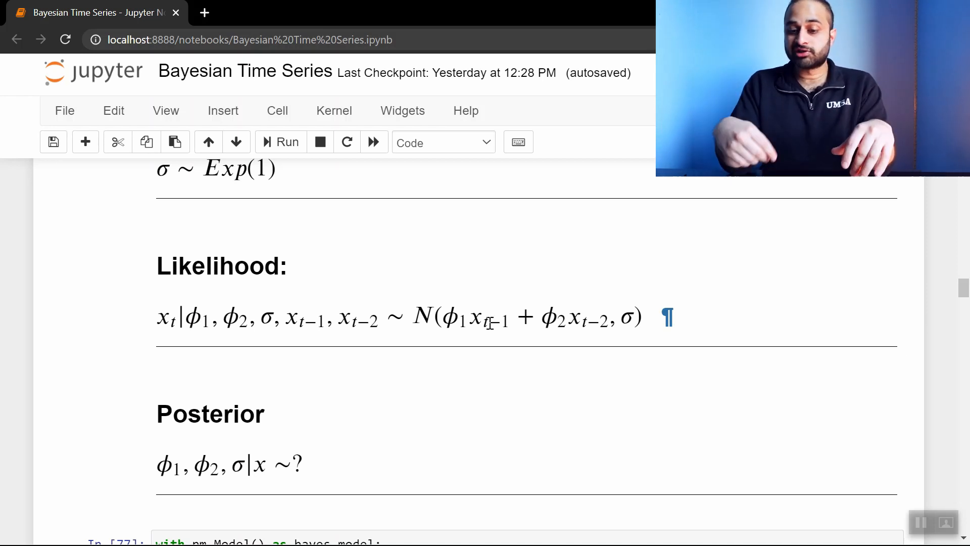
scroll("down", 3)
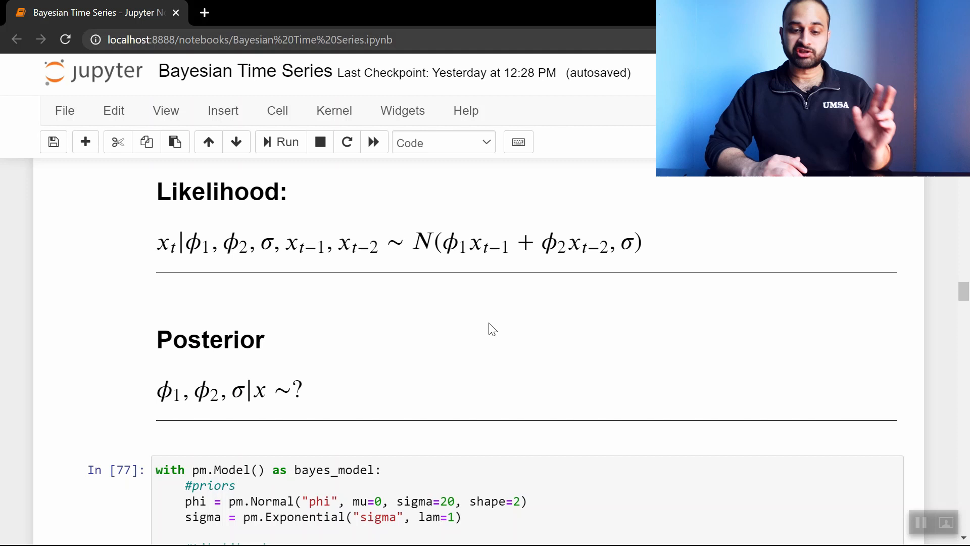
mouse_move(279, 367)
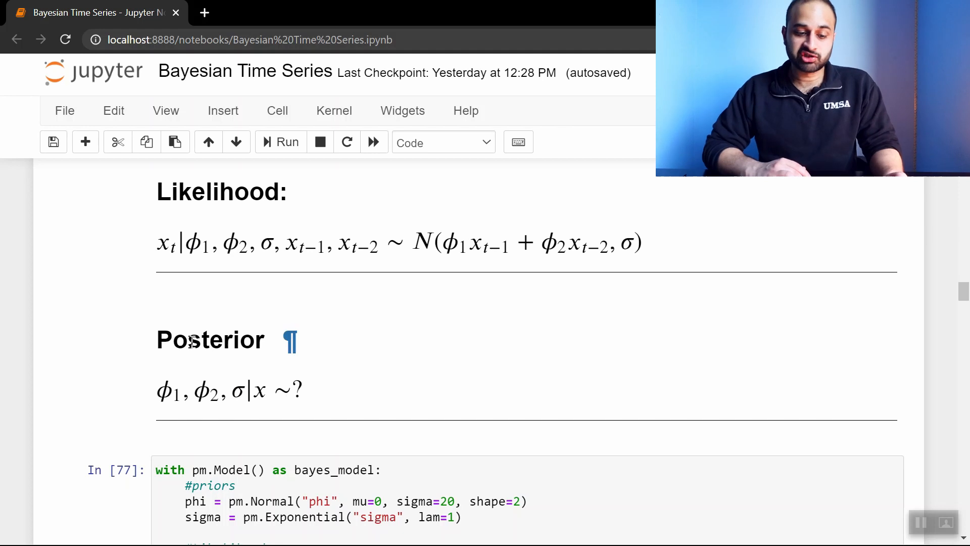
mouse_move(163, 366)
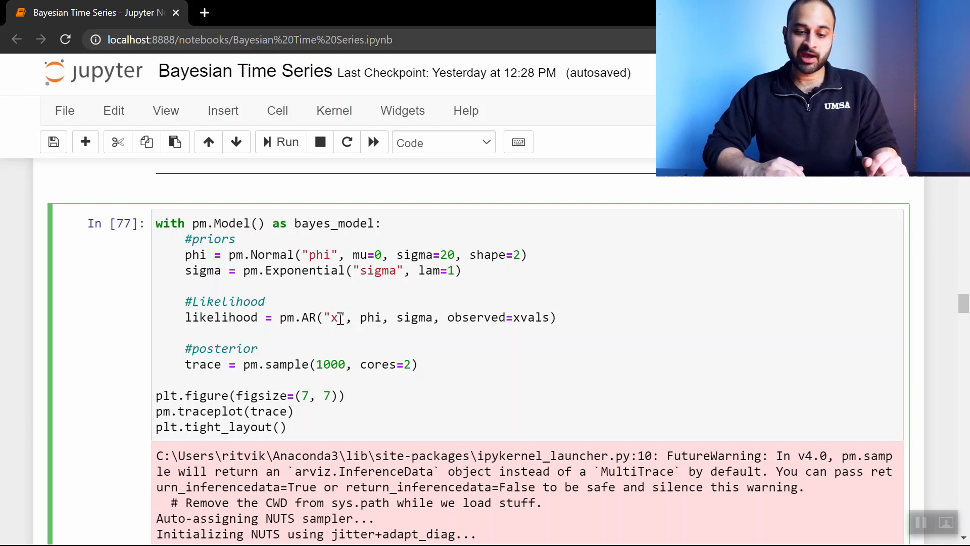
Highlight the phi argument of the AR likelihood in the PyMC3 model code.
double_click(371, 317)
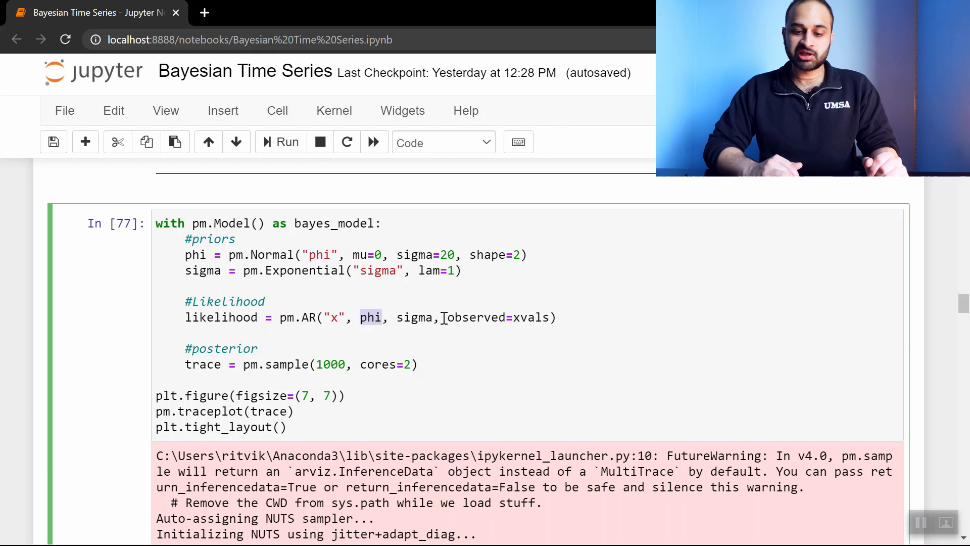
left_click(554, 316)
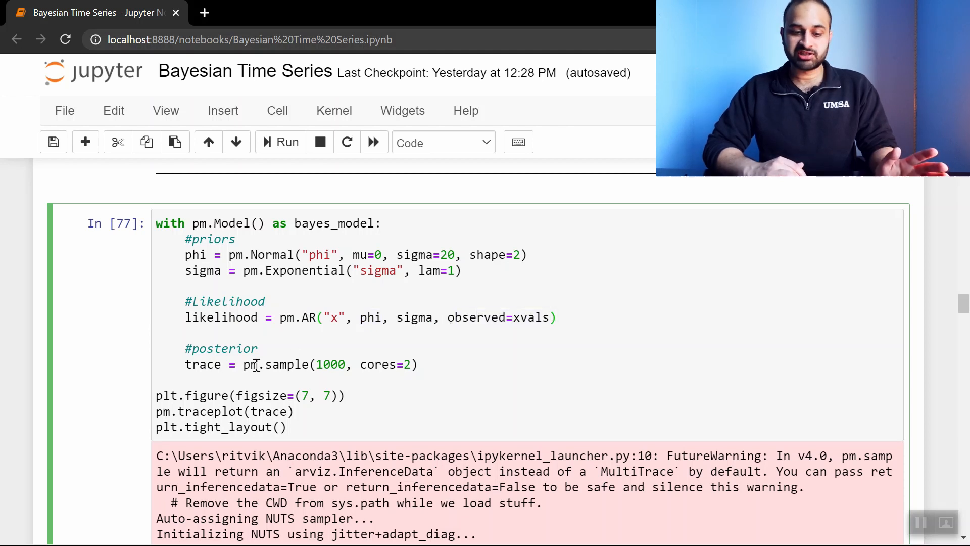
left_click(556, 318)
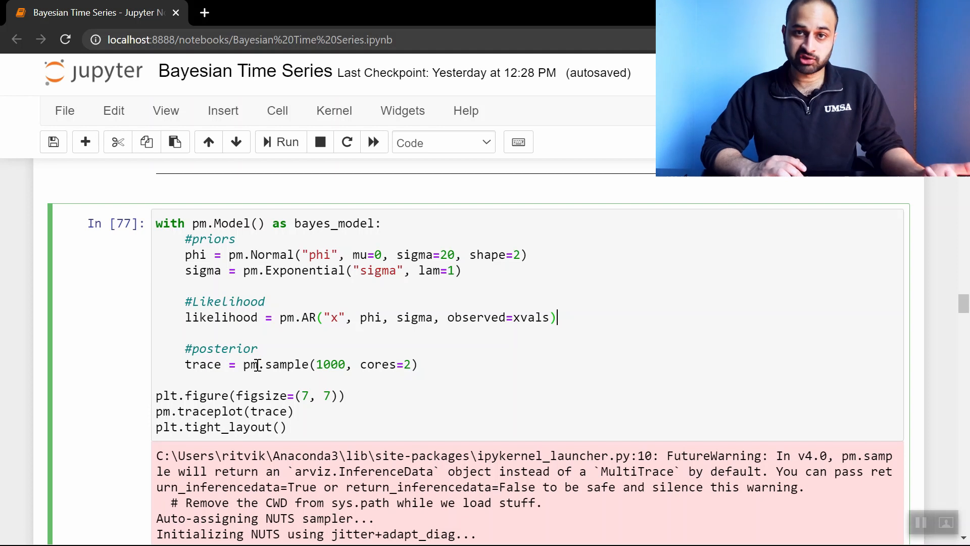
scroll("up", 3)
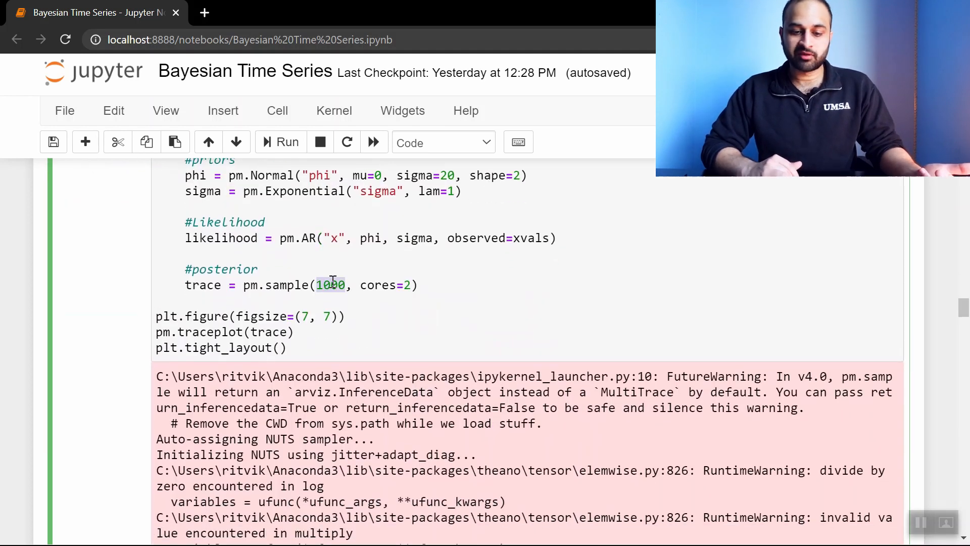
left_click(443, 284)
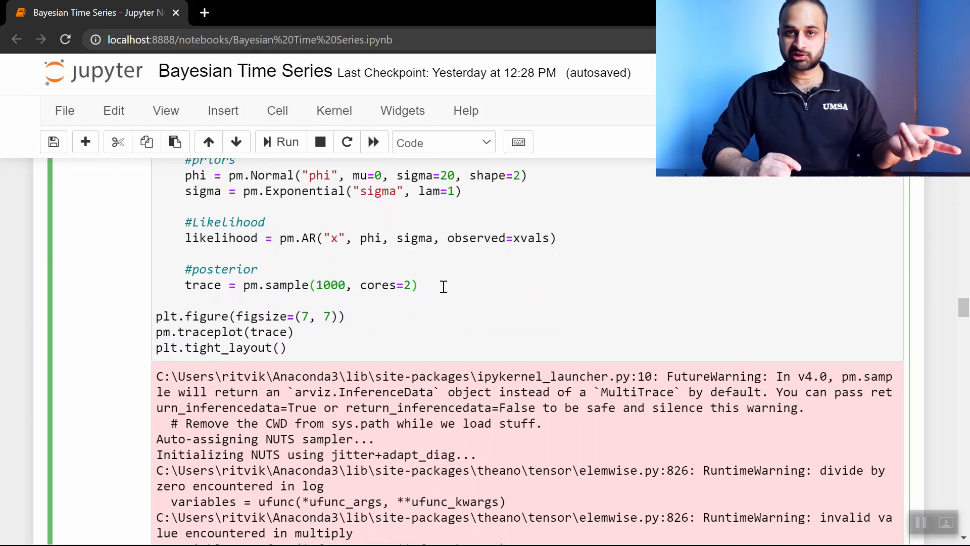
Scroll past the phi2 and sigma posteriors to the Forecast Next Values cell.
scroll("down", 3)
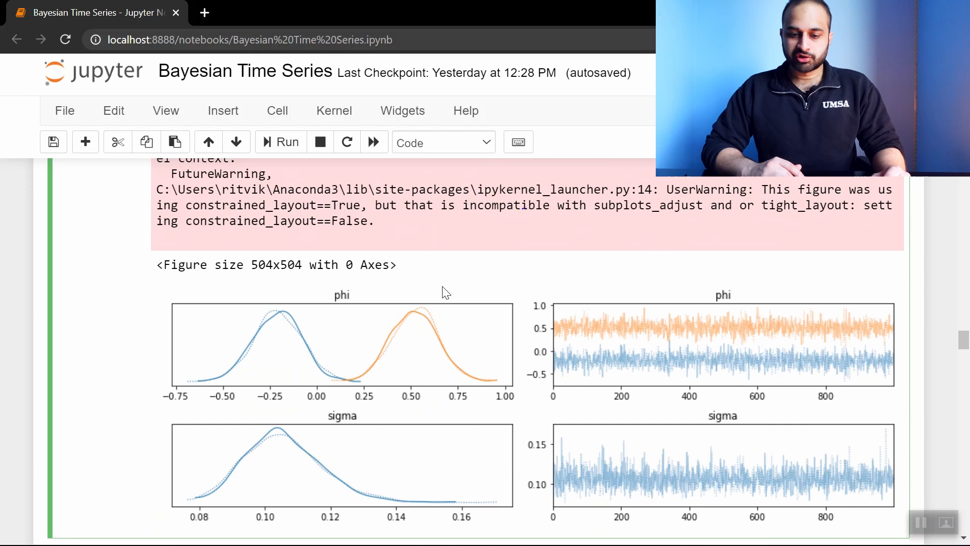
scroll("down", 3)
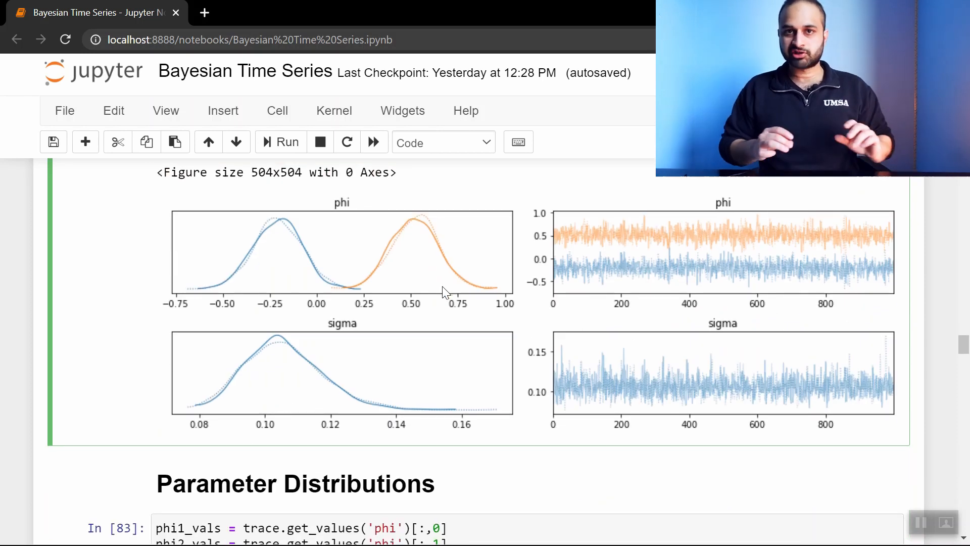
scroll("down", 3)
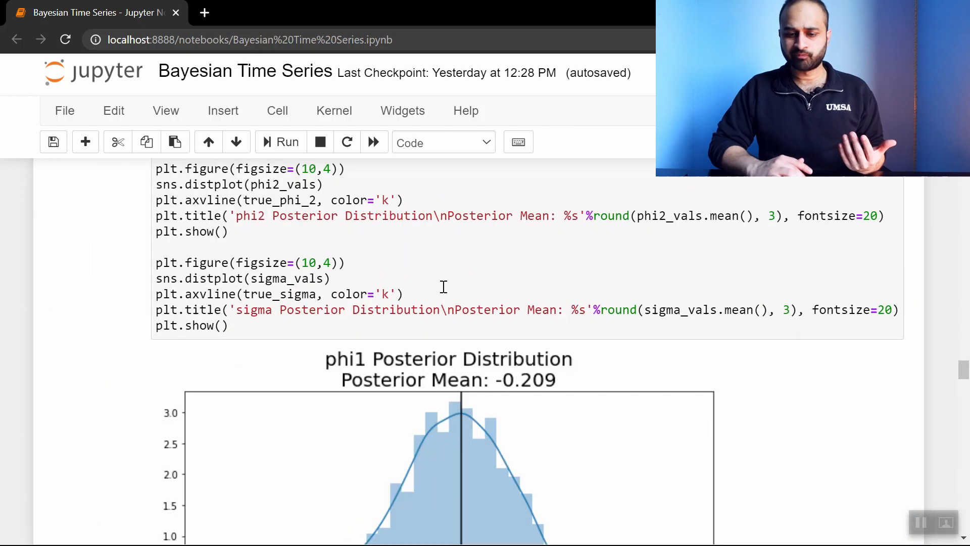
scroll("down", 3)
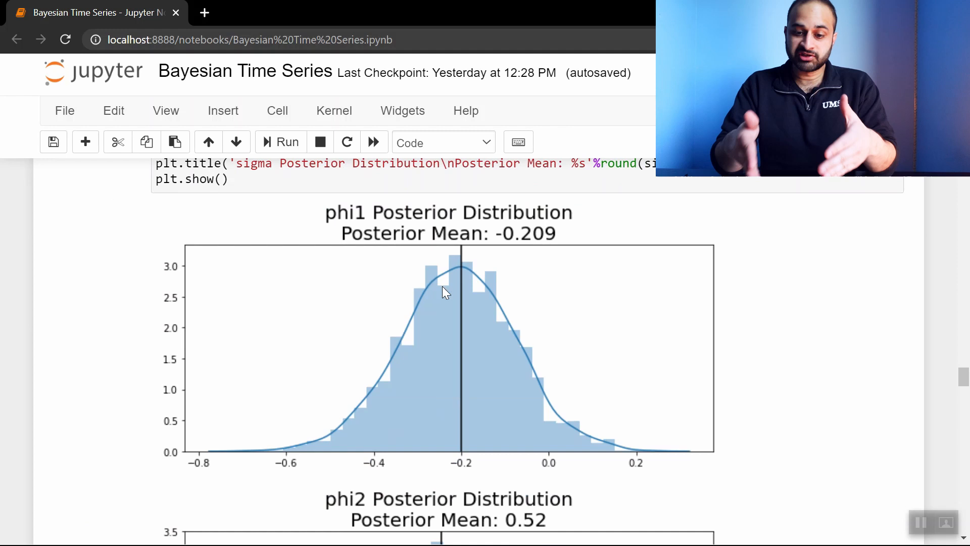
mouse_move(537, 240)
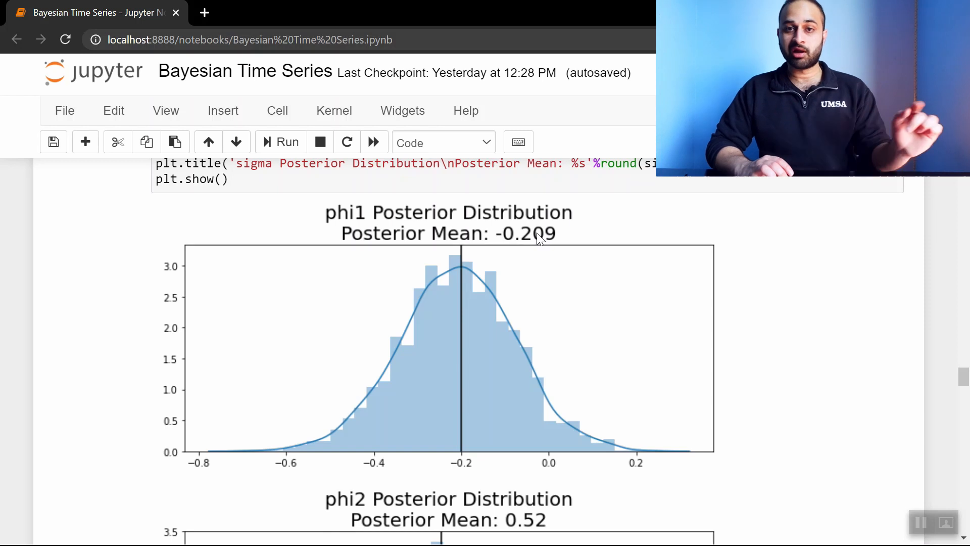
scroll("down", 3)
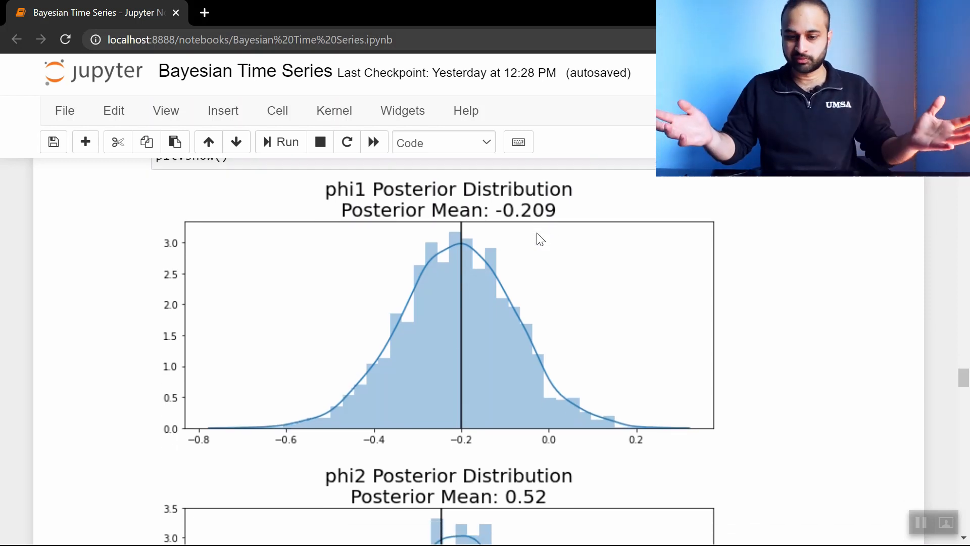
scroll("down", 3)
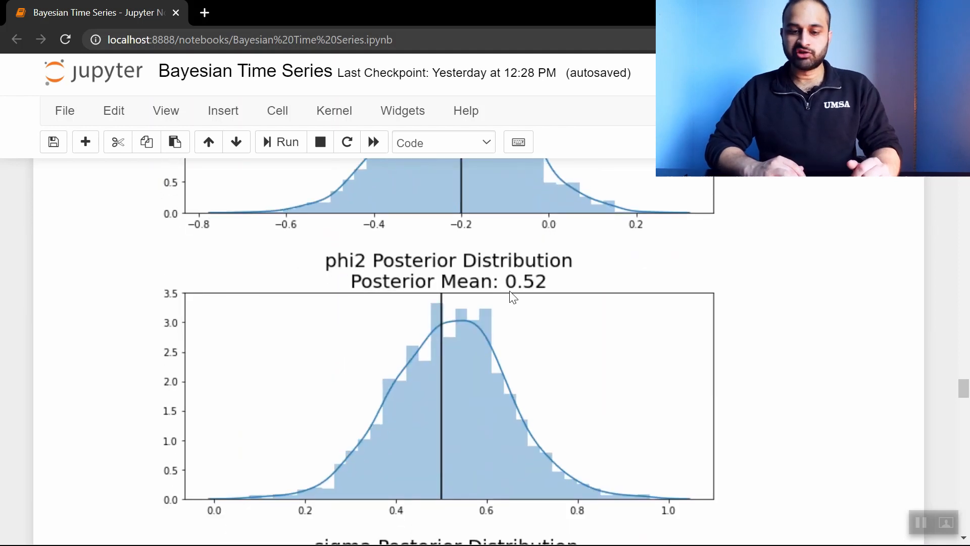
mouse_move(541, 292)
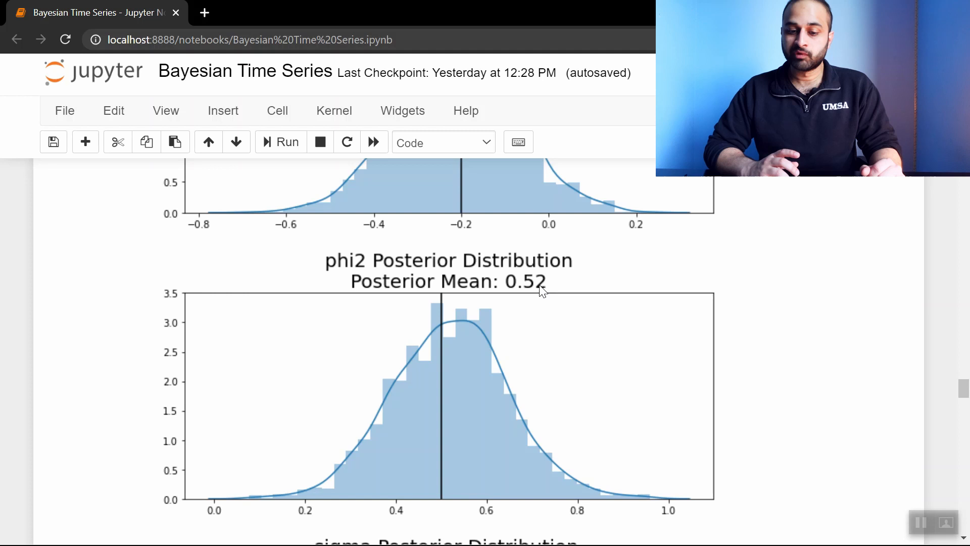
mouse_move(454, 344)
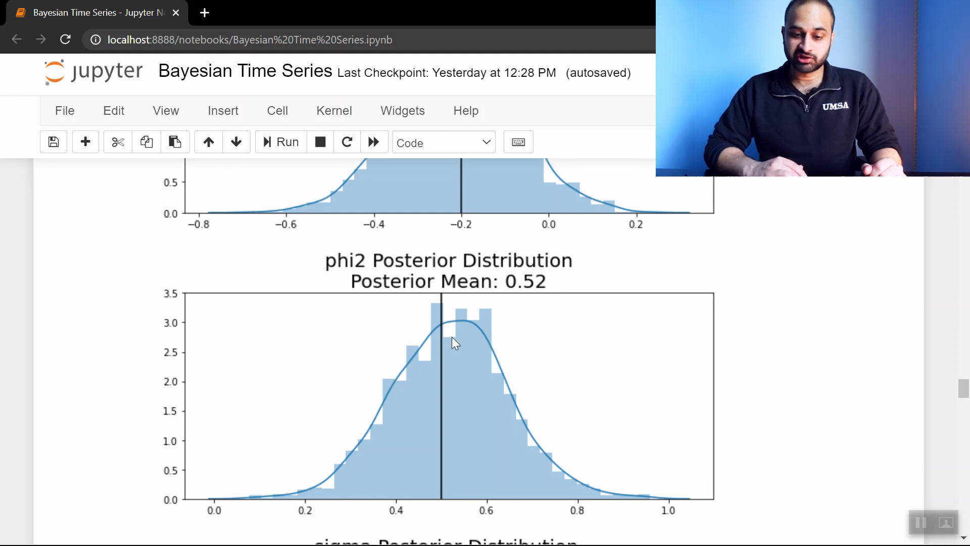
scroll("down", 3)
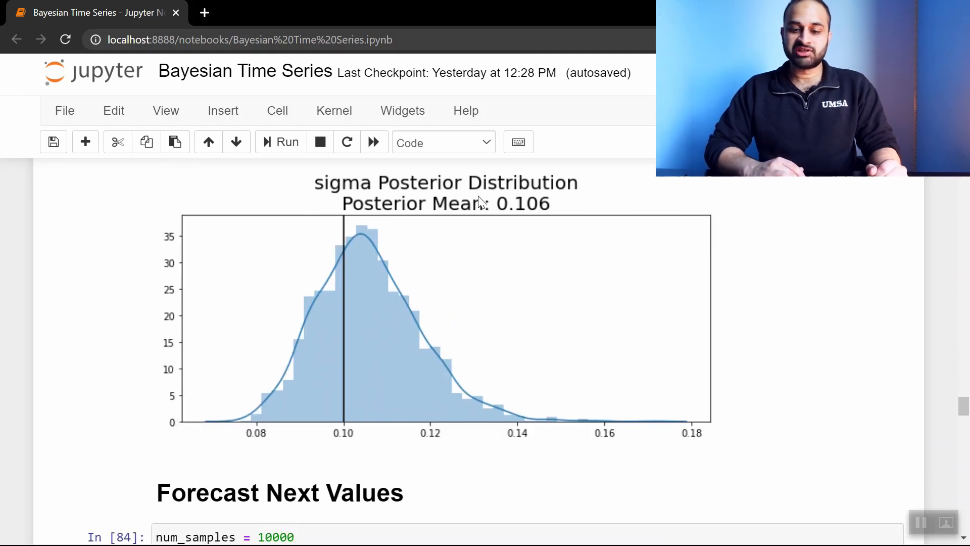
mouse_move(350, 294)
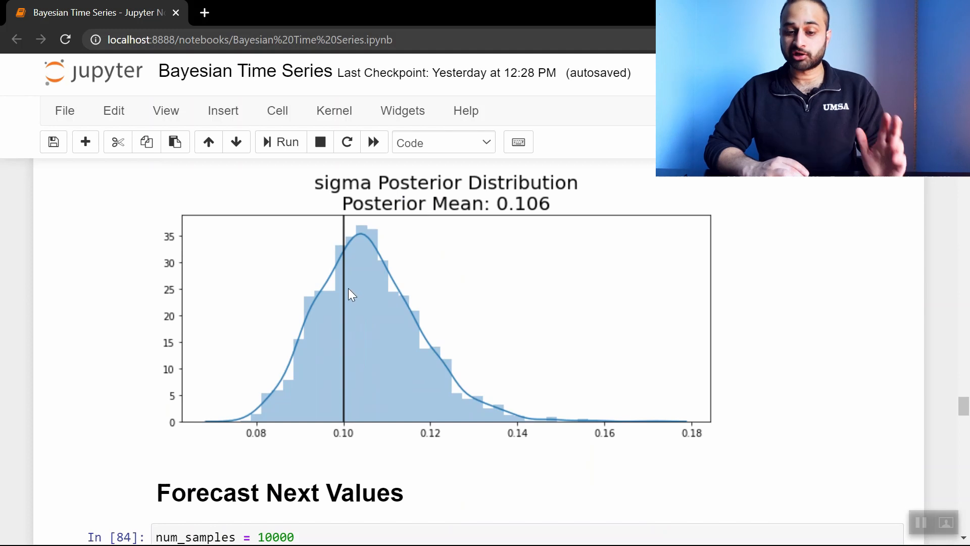
mouse_move(512, 240)
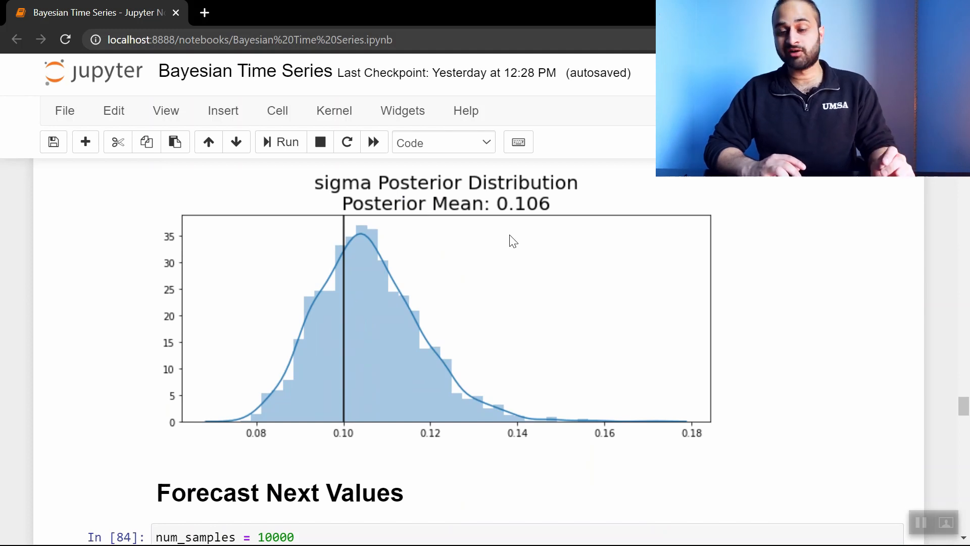
mouse_move(361, 240)
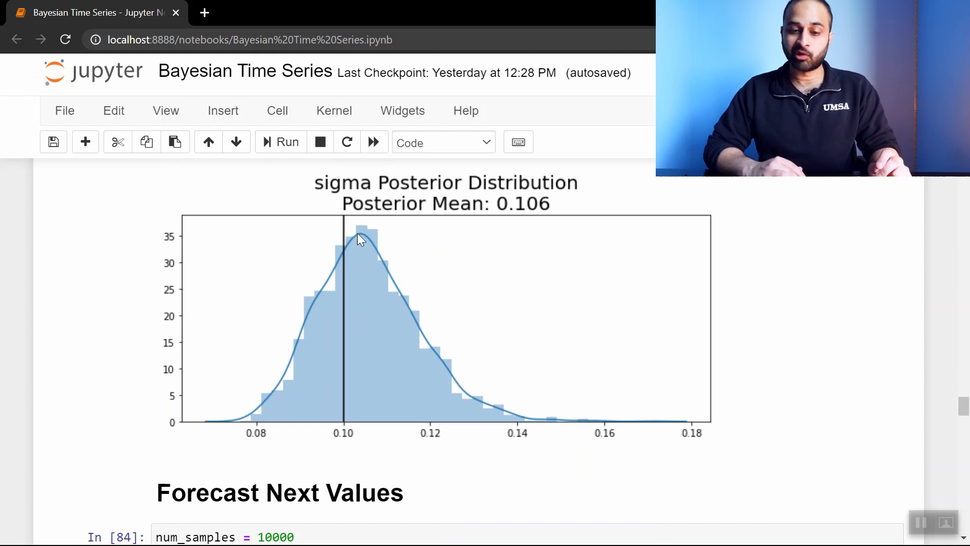
scroll("down", 3)
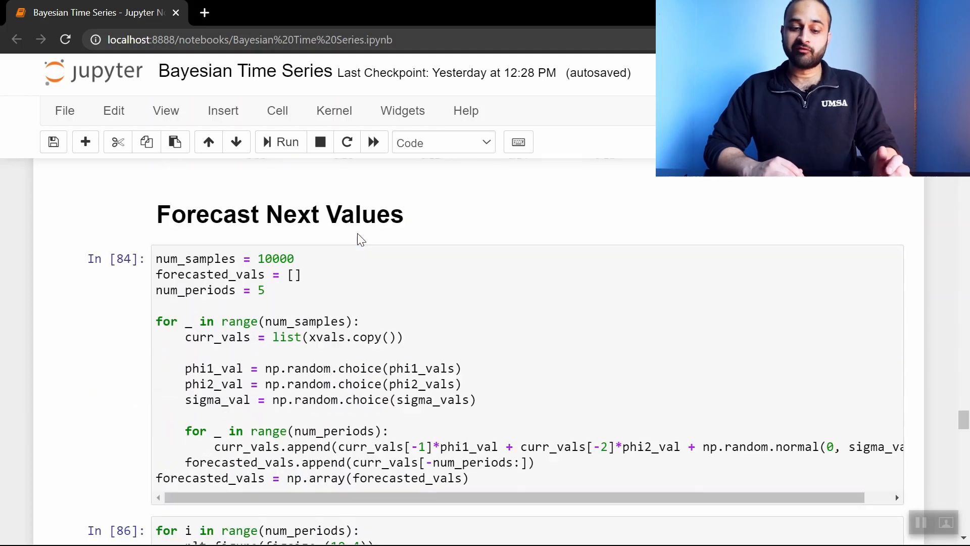
Scroll to the Forecasted t+1 histogram comparing posterior mean -0.003 and MLE 0.001.
scroll("down", 3)
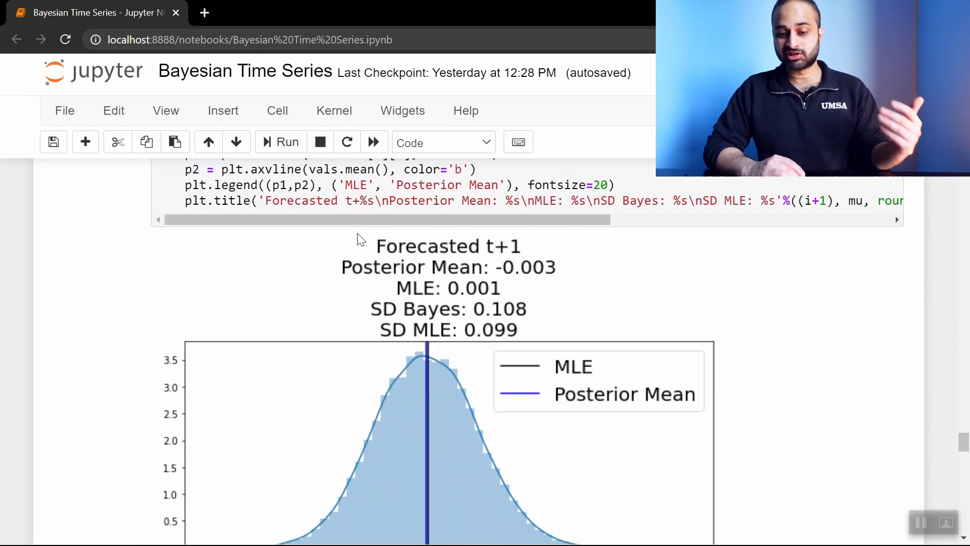
scroll("up", 3)
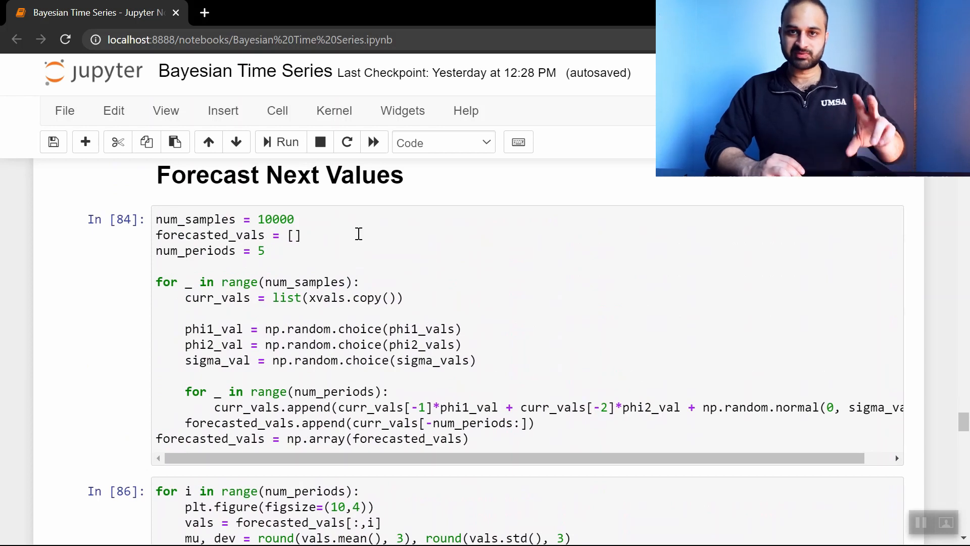
scroll("up", 3)
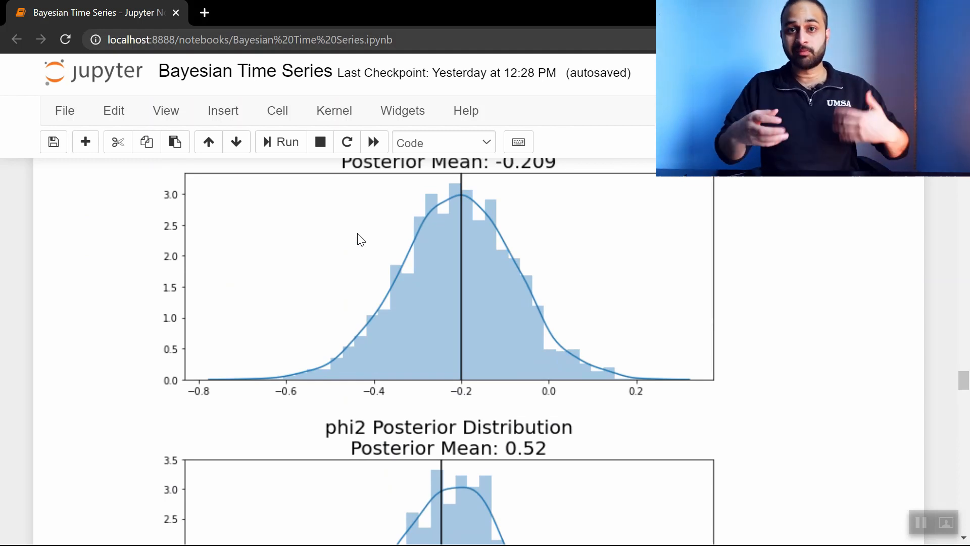
scroll("down", 3)
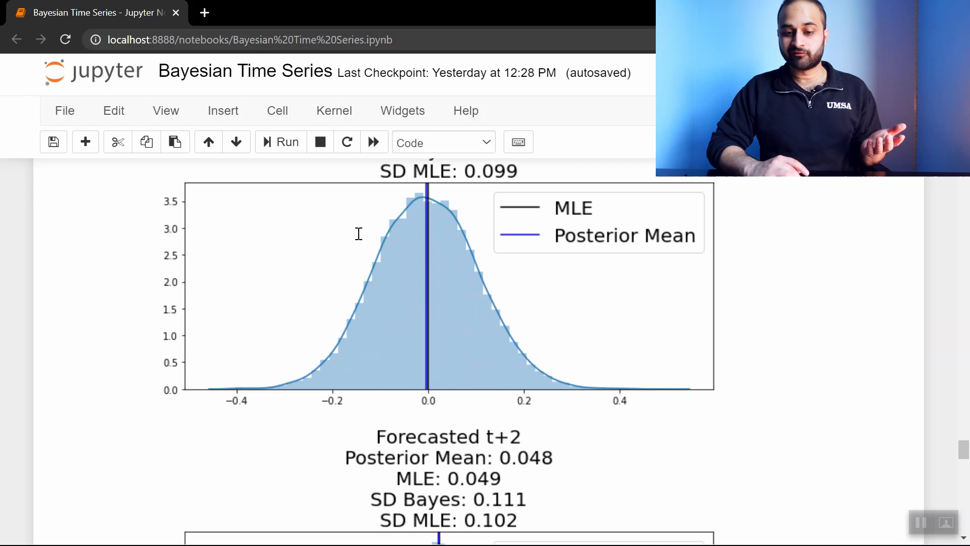
scroll("up", 3)
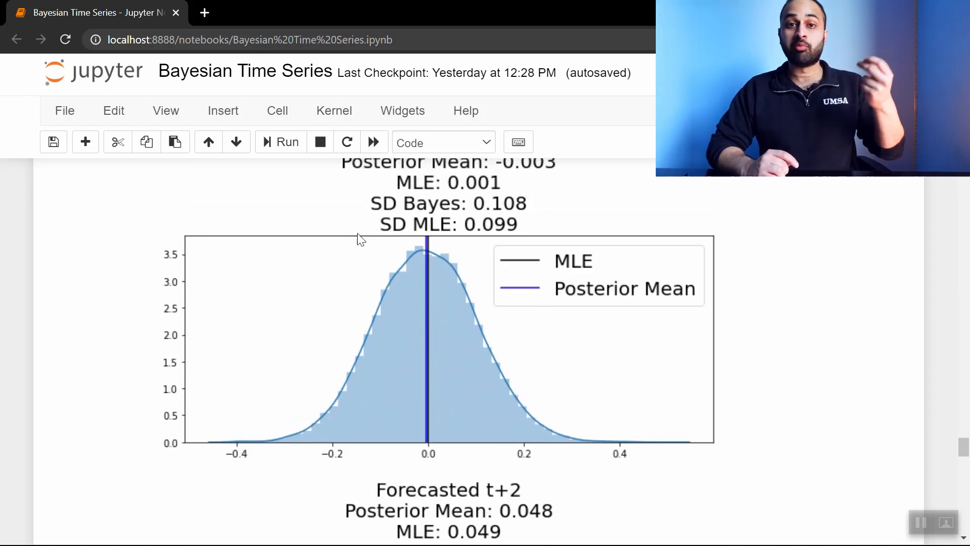
scroll("up", 3)
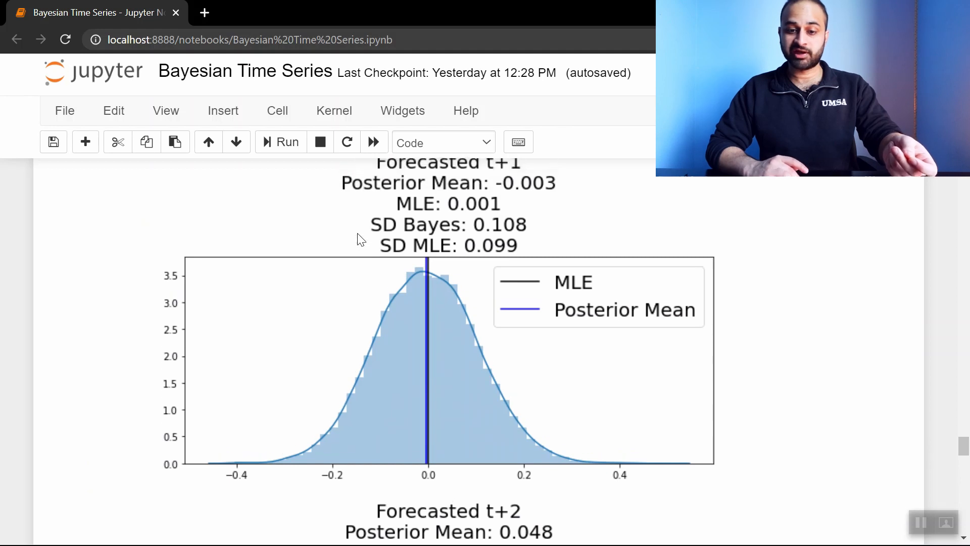
scroll("up", 3)
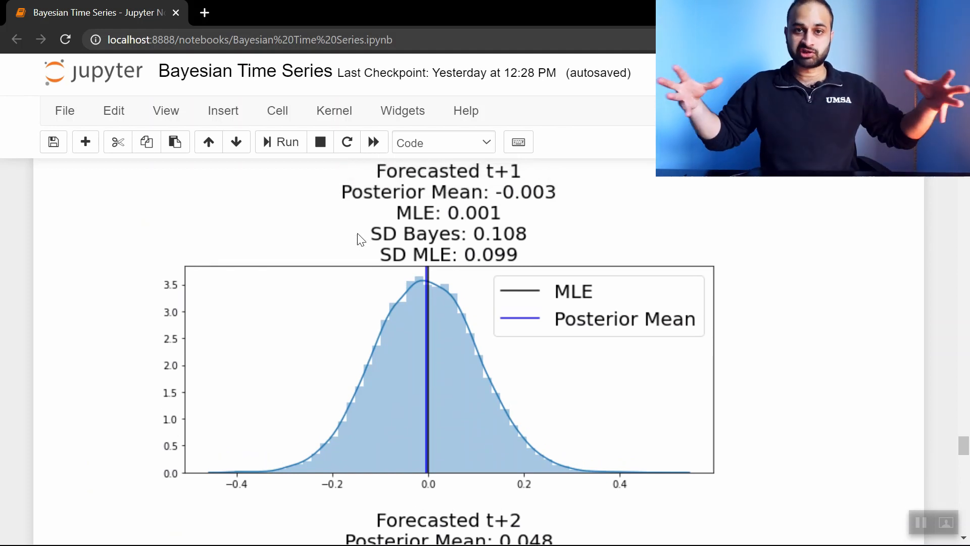
mouse_move(450, 339)
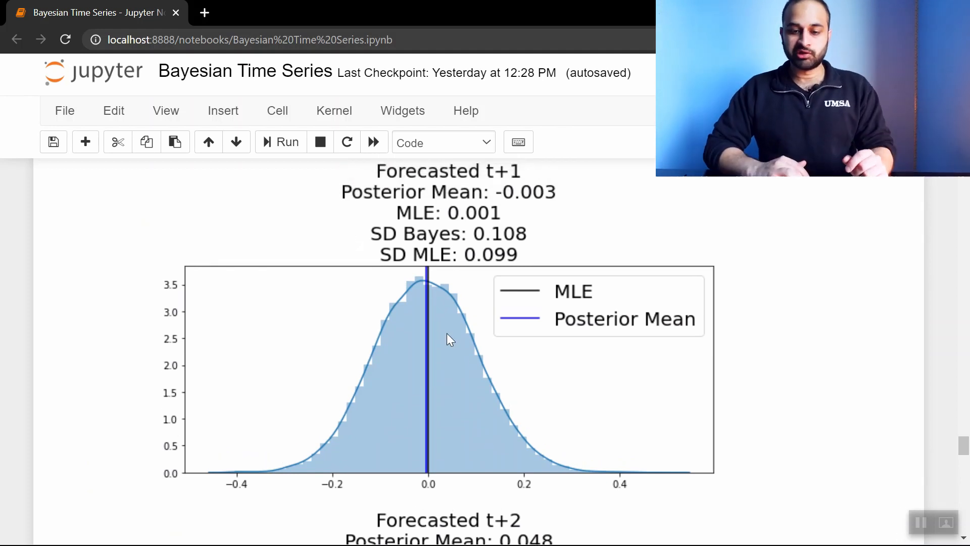
scroll("up", 3)
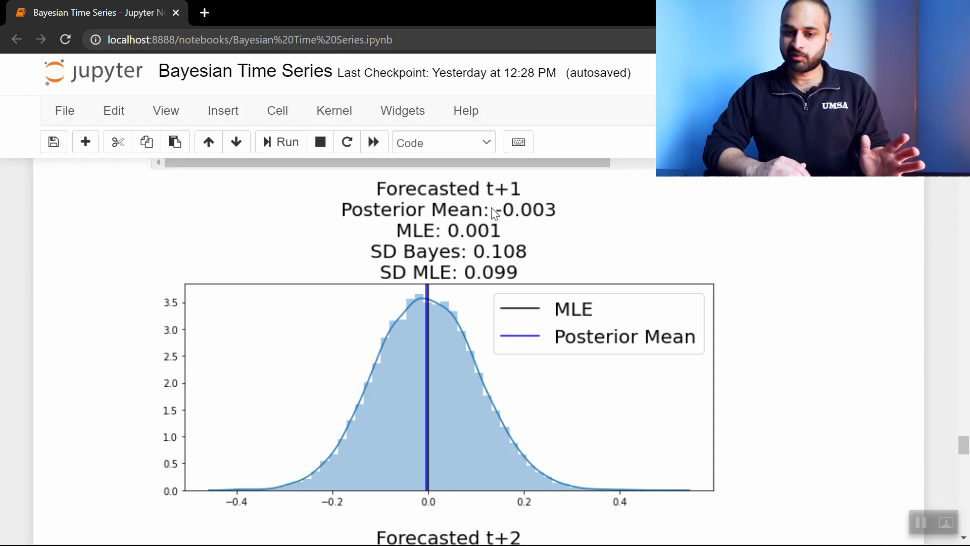
mouse_move(443, 340)
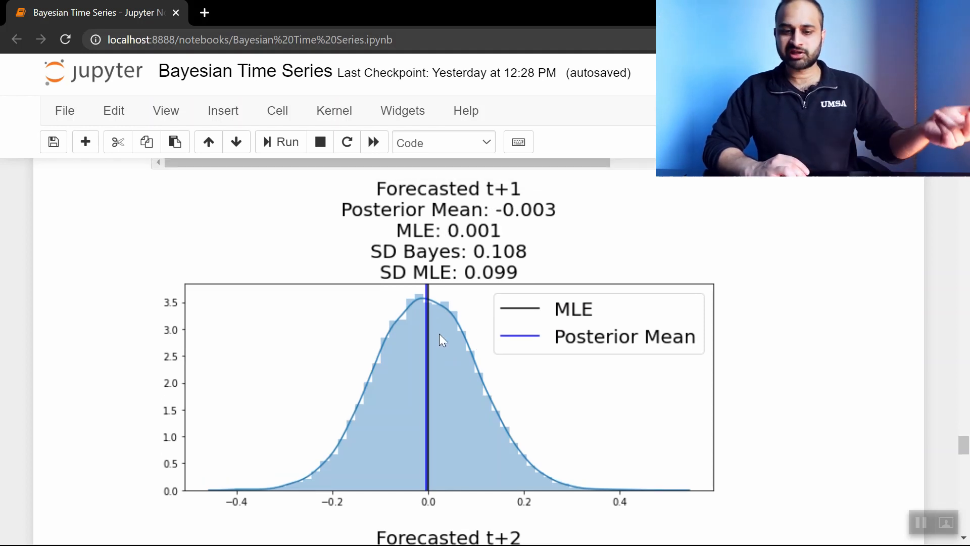
mouse_move(551, 215)
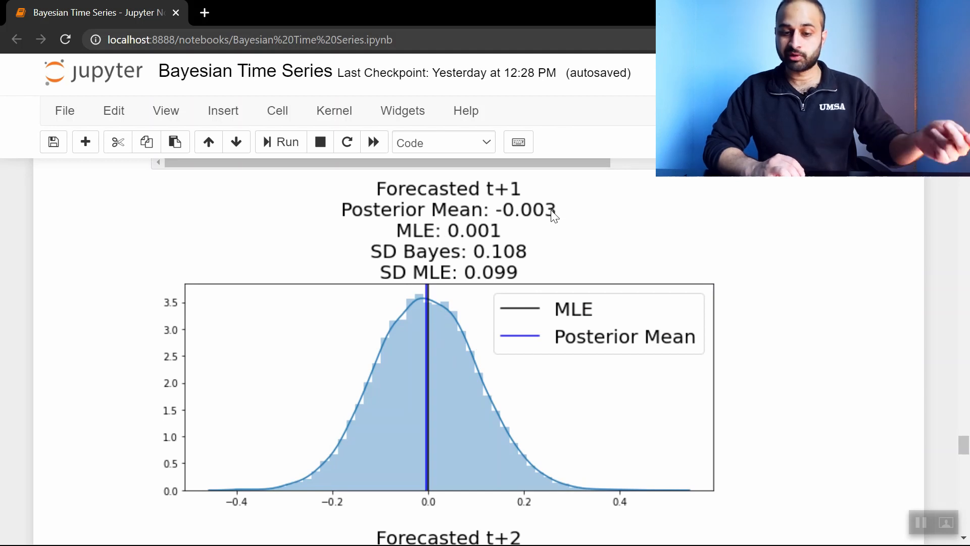
mouse_move(446, 240)
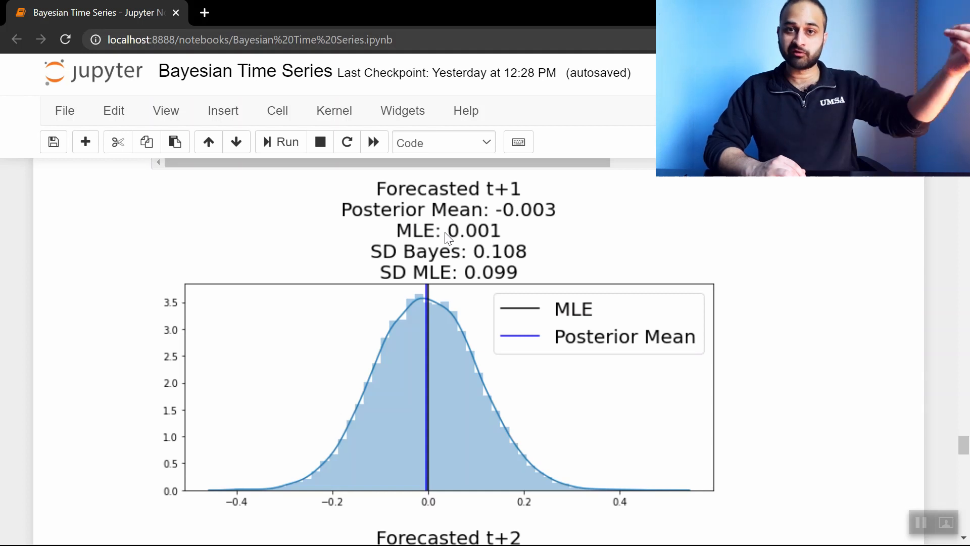
mouse_move(495, 240)
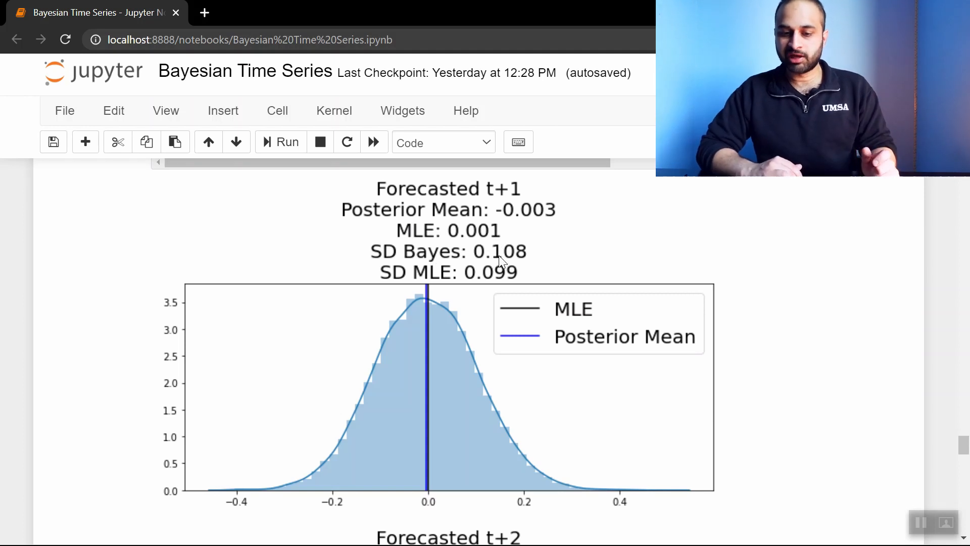
mouse_move(414, 280)
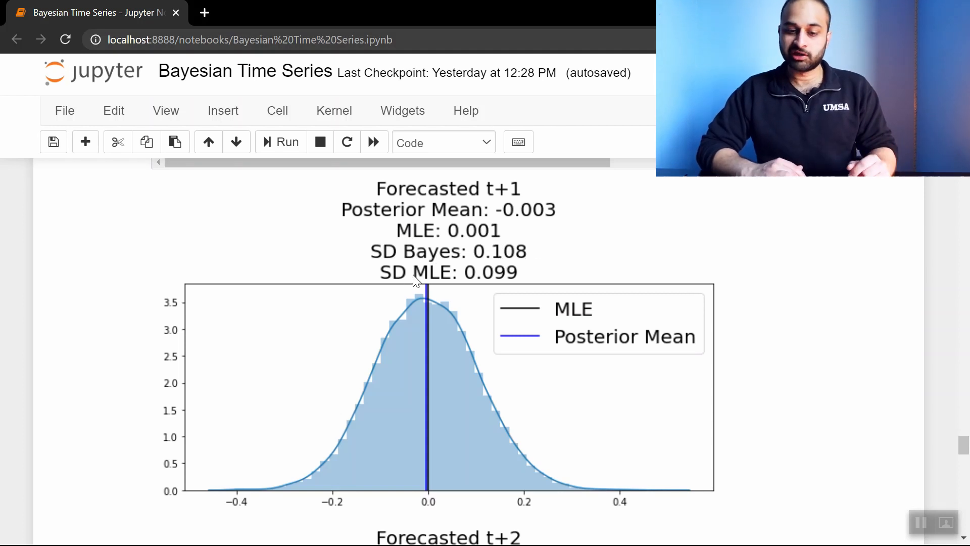
mouse_move(478, 287)
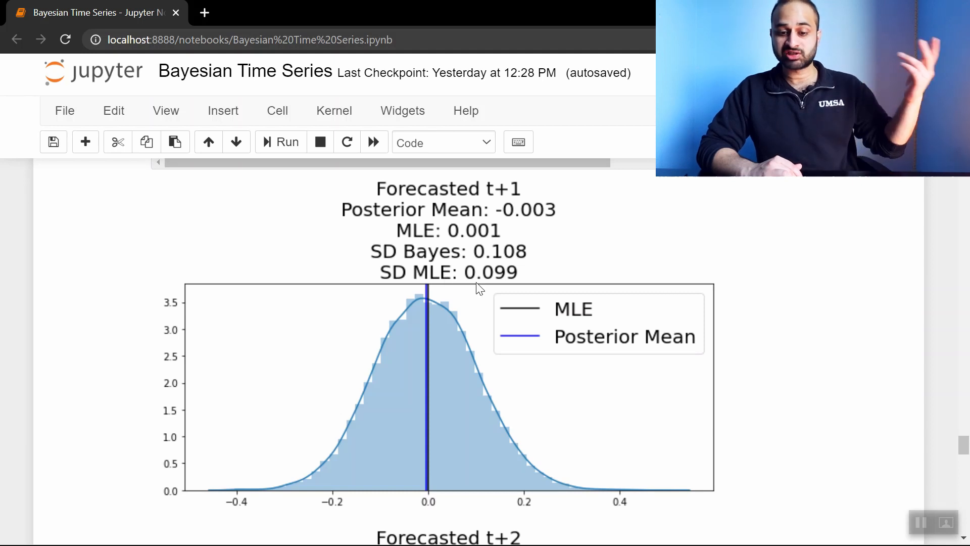
mouse_move(516, 279)
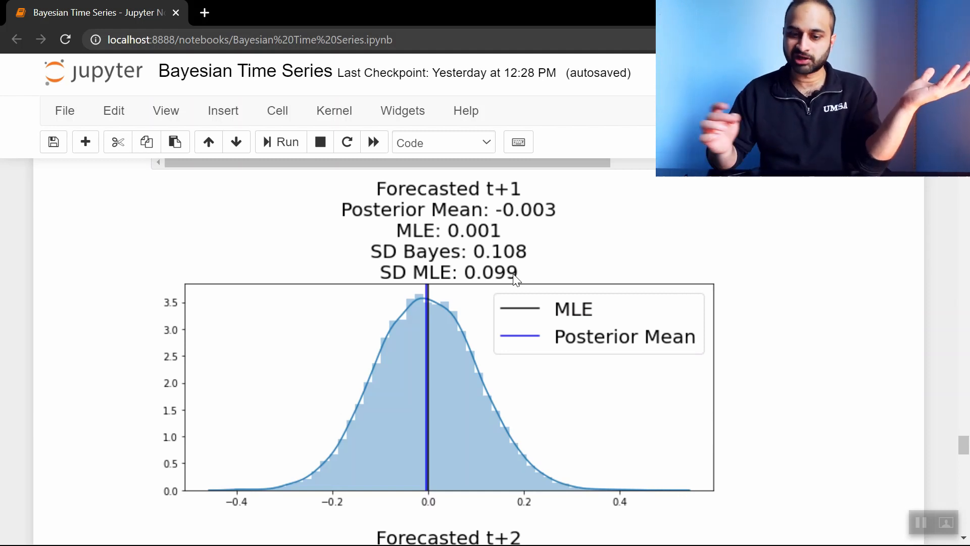
Scroll through t+2 to t+4 to the t+5 histogram (SD Bayes 0.139 vs MLE 0.122).
scroll("down", 3)
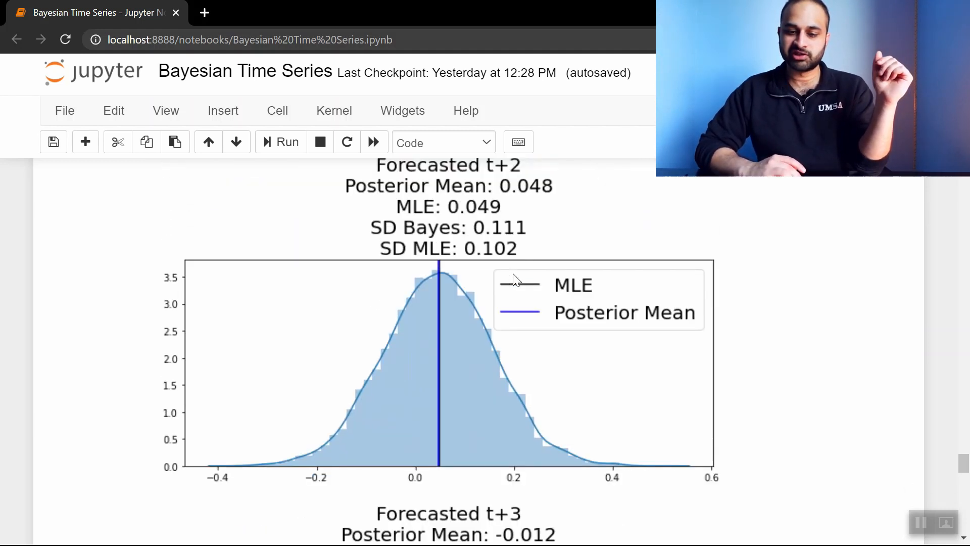
scroll("down", 3)
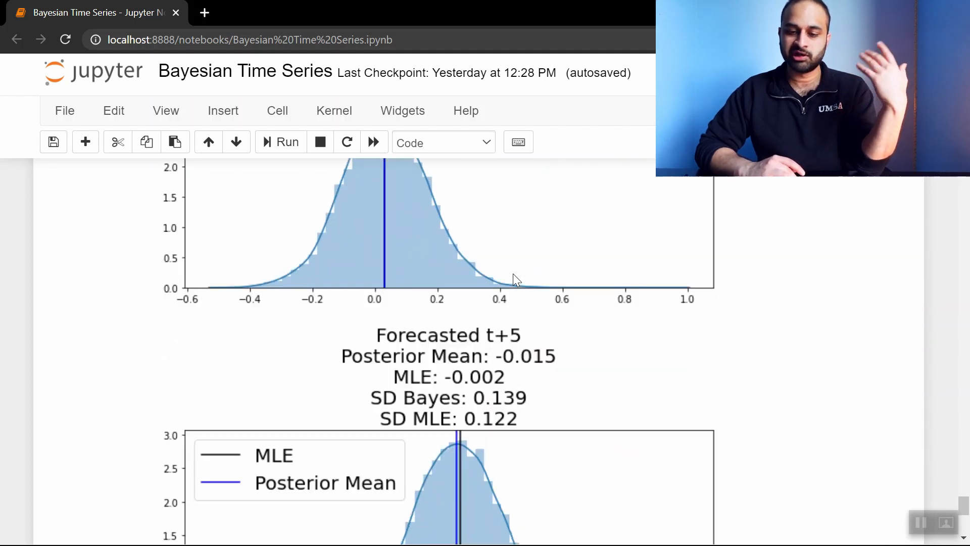
scroll("down", 3)
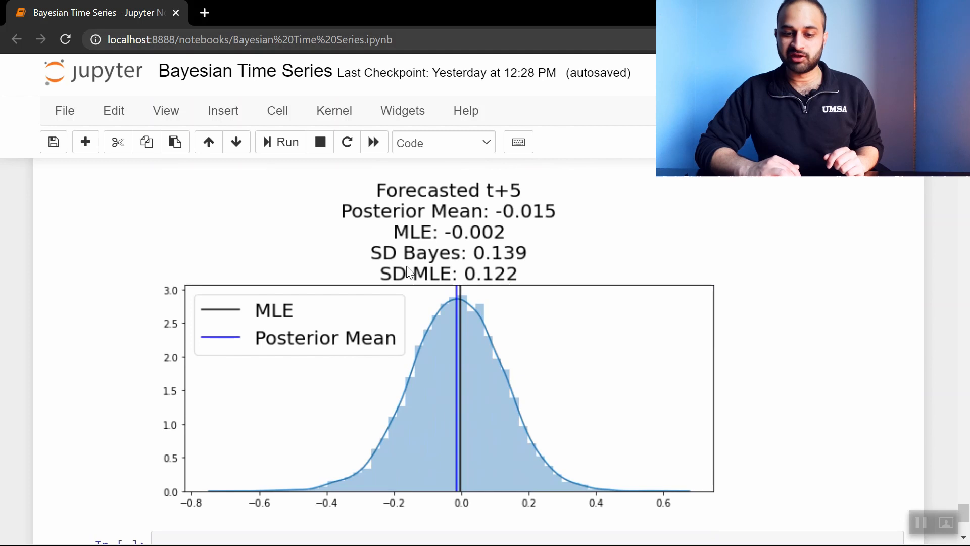
mouse_move(508, 272)
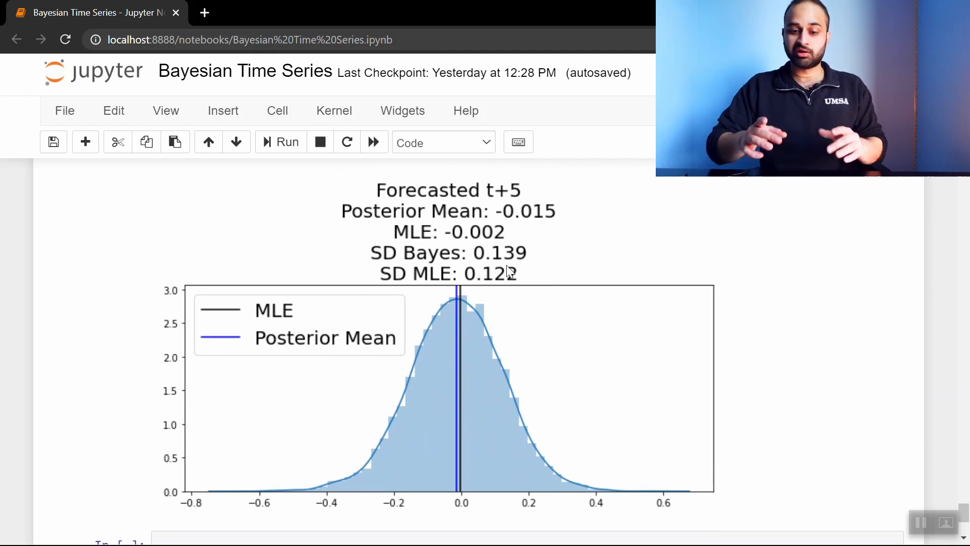